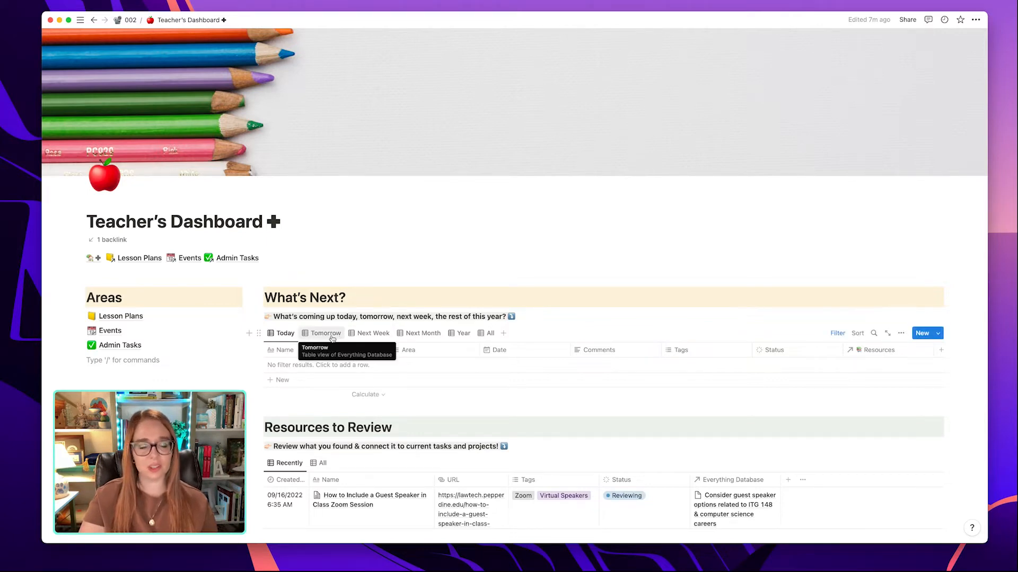
# Review the Today view's filter rule, then show the Tomorrow view's rule, Date is Tomorrow
pyautogui.click(284, 333)
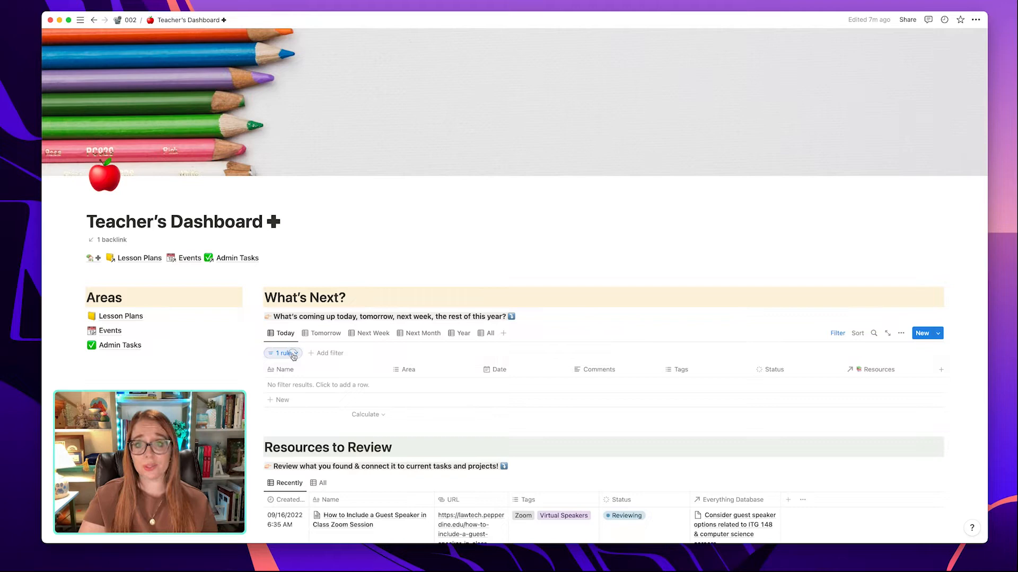
pyautogui.click(280, 353)
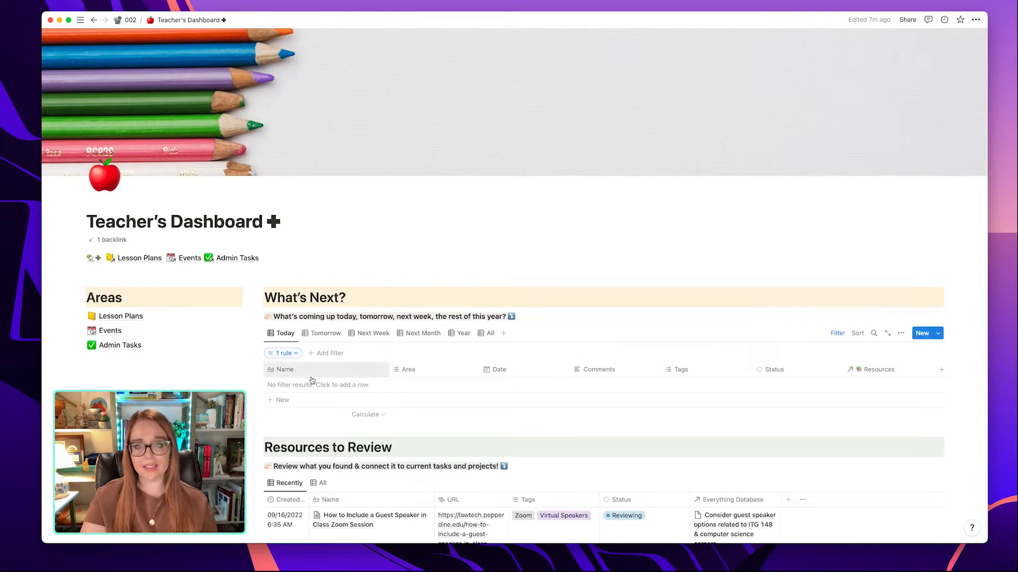
pyautogui.click(326, 333)
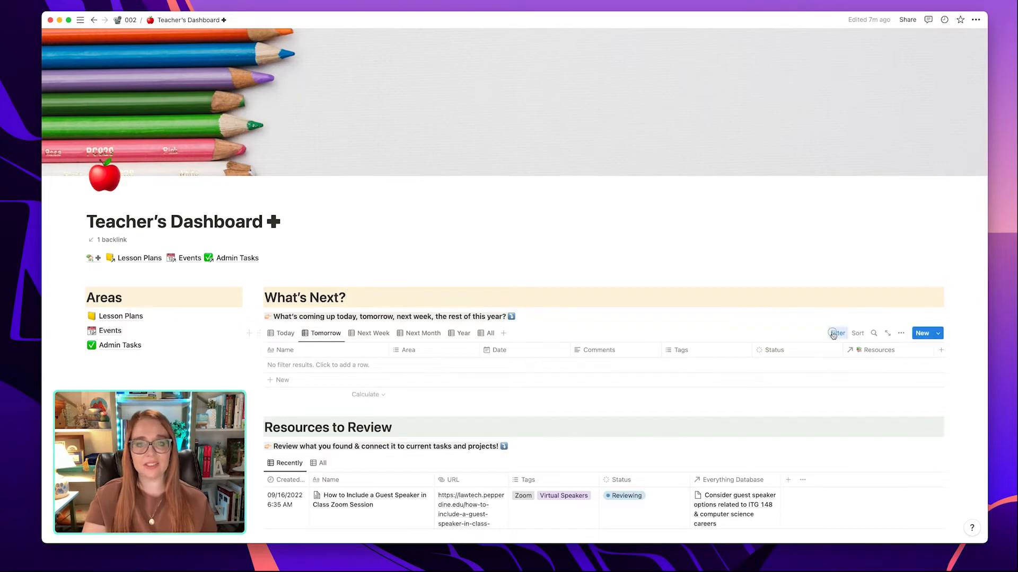
pyautogui.click(837, 333)
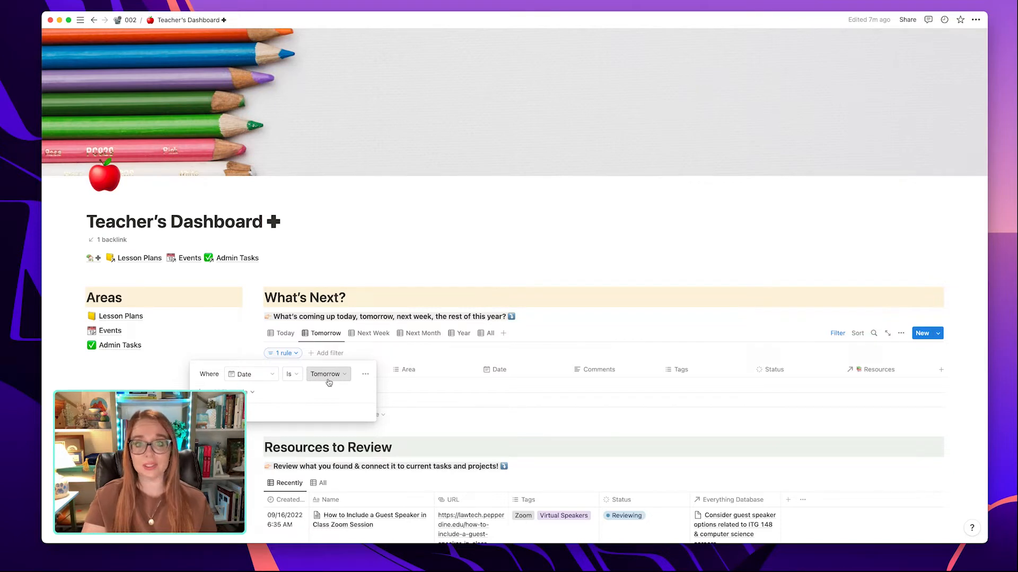
# Inspect the date filter rules of the Next Week, Next Month and Year views
pyautogui.click(373, 332)
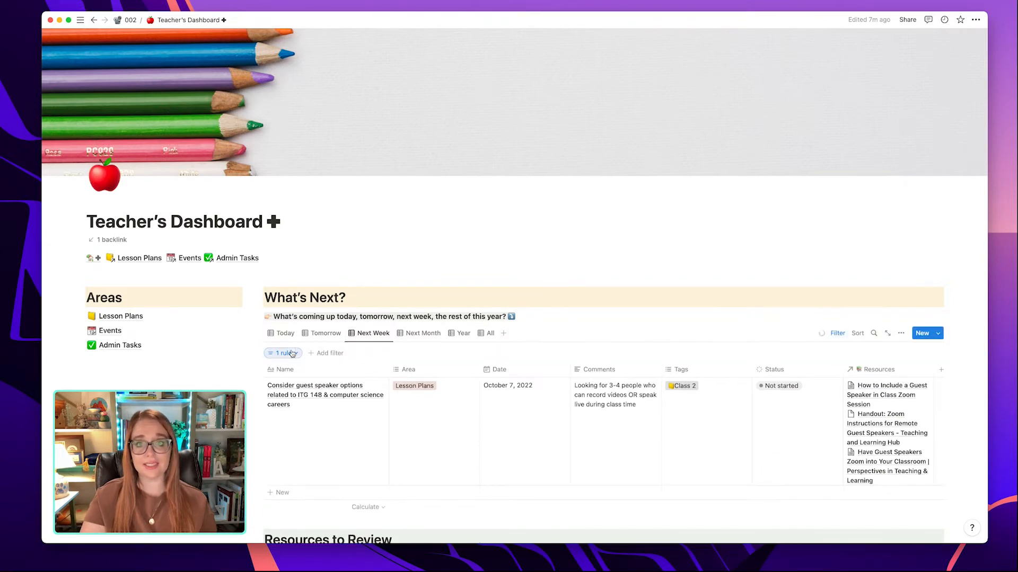
pyautogui.click(281, 352)
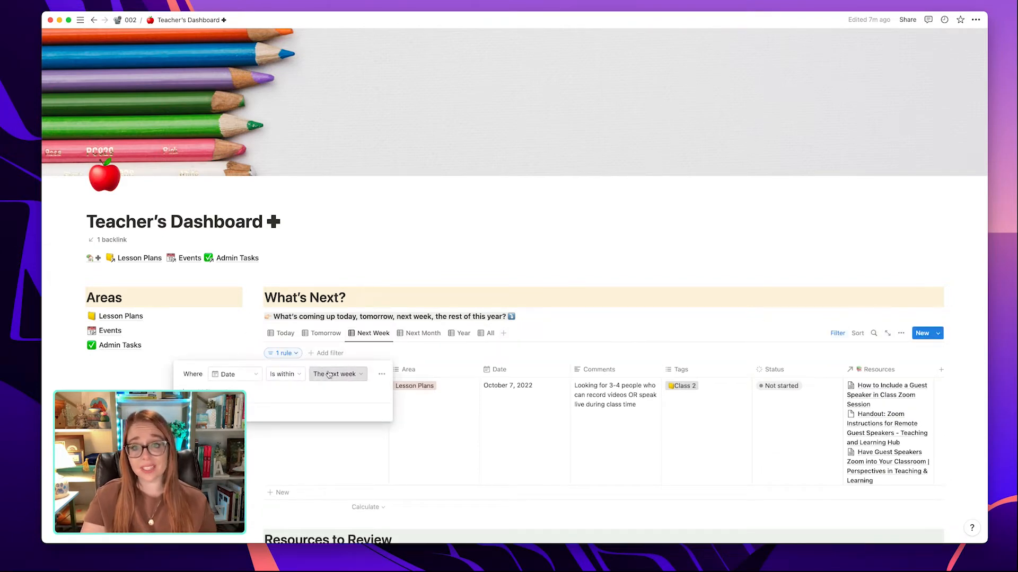
pyautogui.click(423, 332)
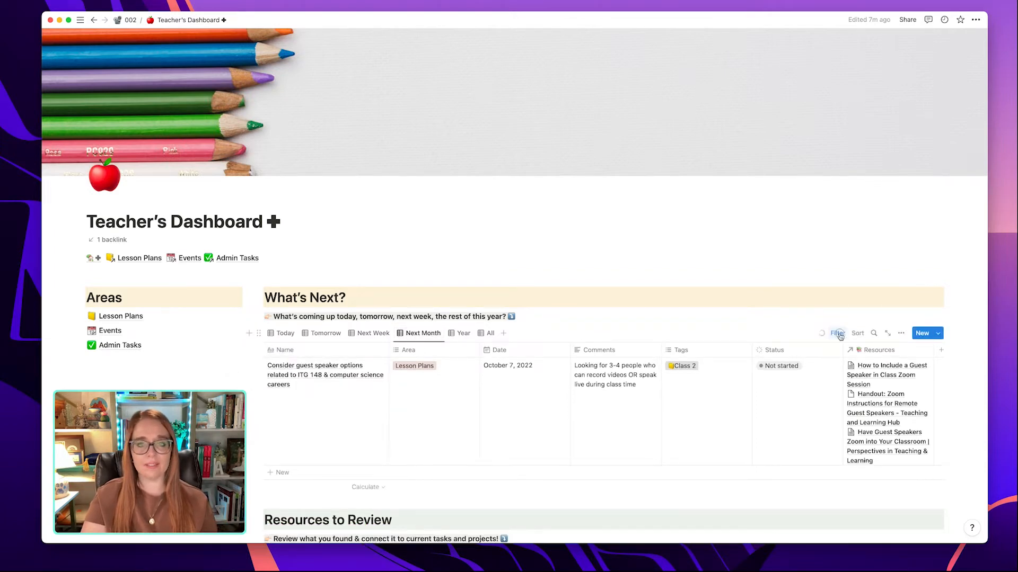
pyautogui.click(837, 332)
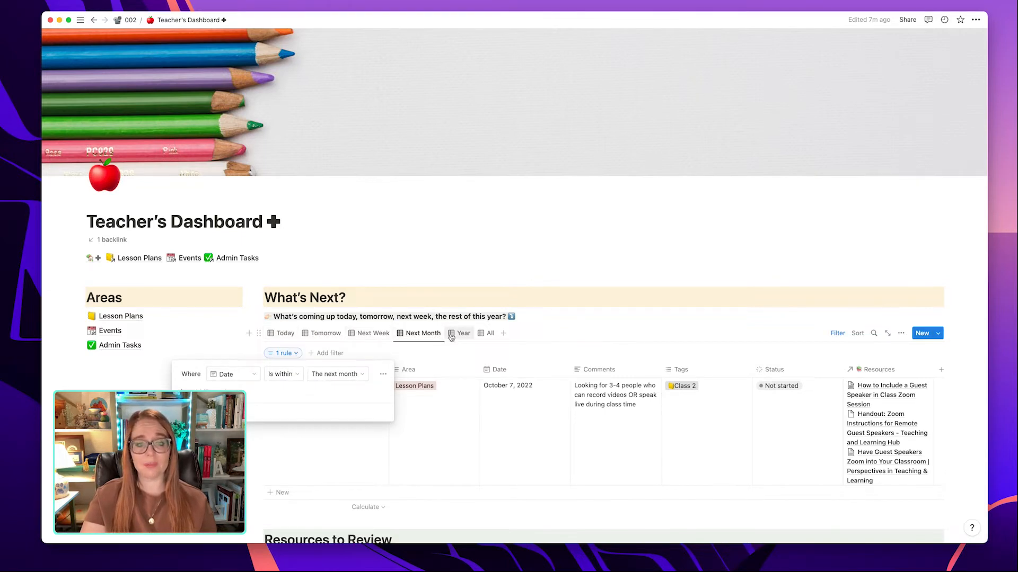
pyautogui.click(463, 333)
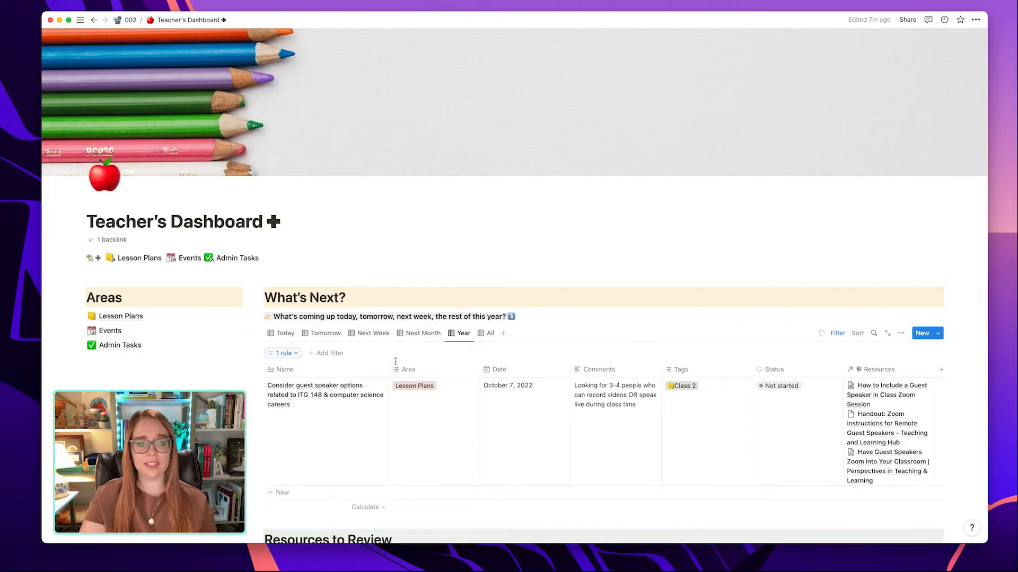
pyautogui.click(281, 353)
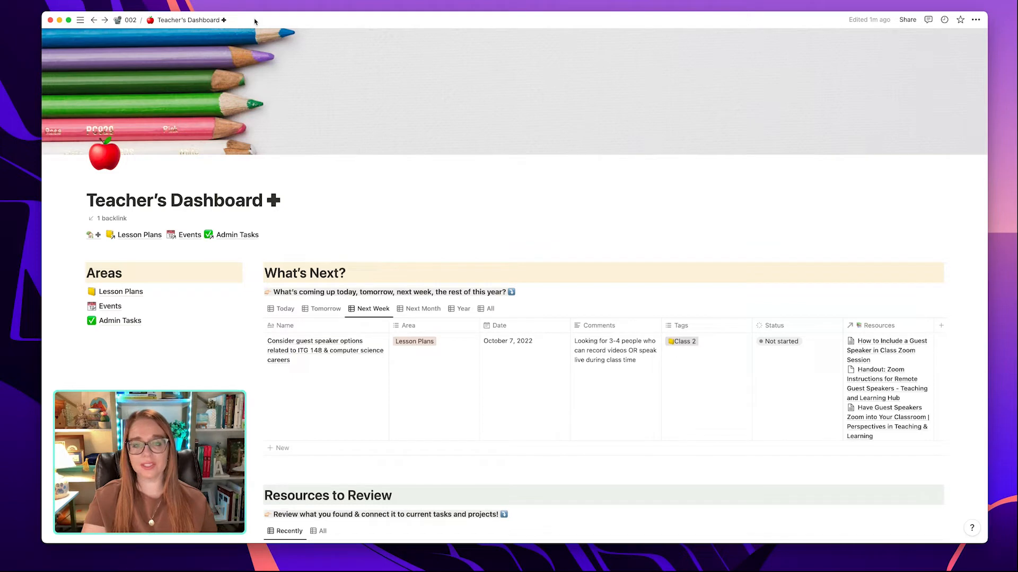
pyautogui.moveTo(335, 138)
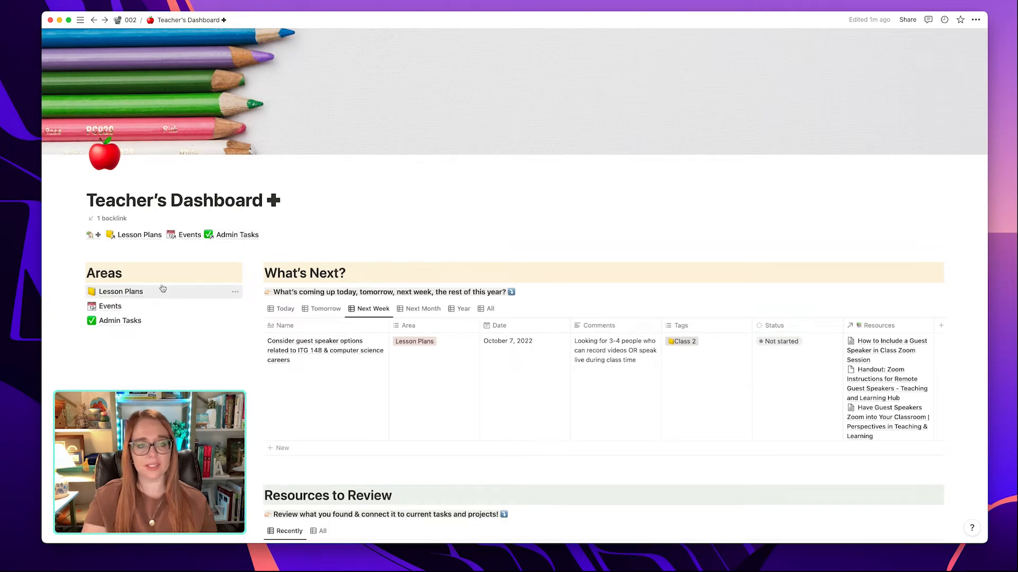
pyautogui.click(120, 292)
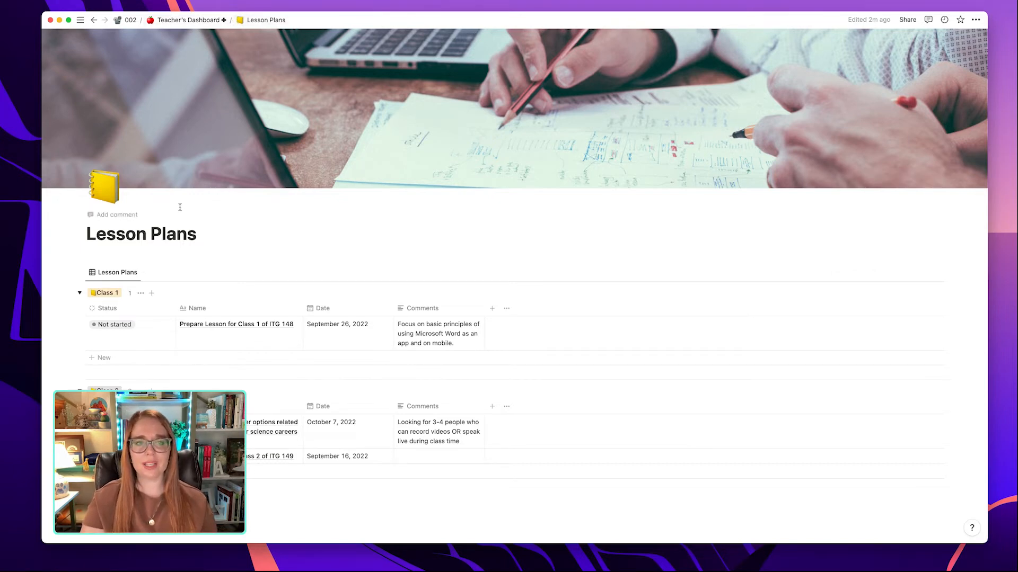
pyautogui.moveTo(255, 227)
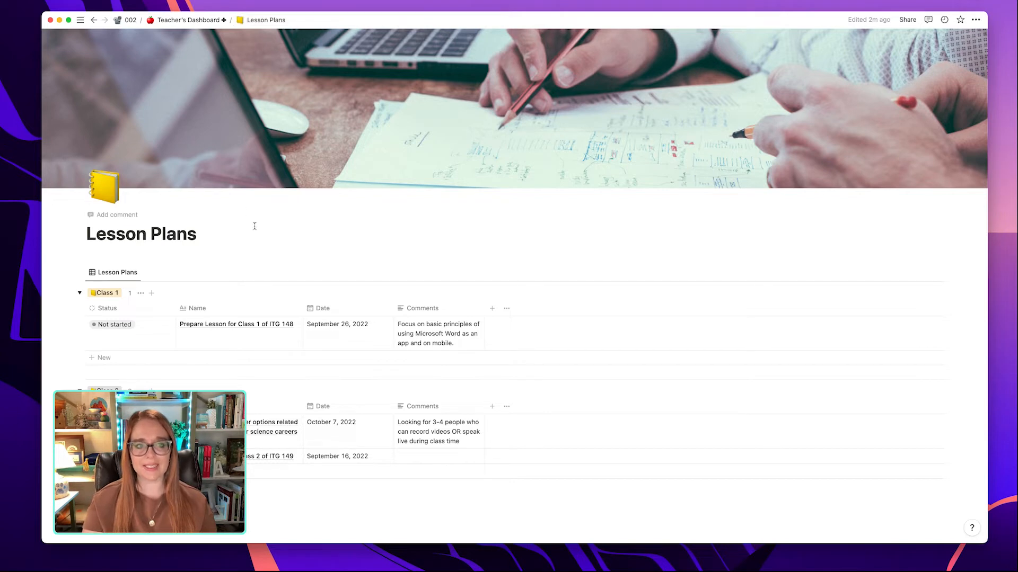
pyautogui.click(189, 20)
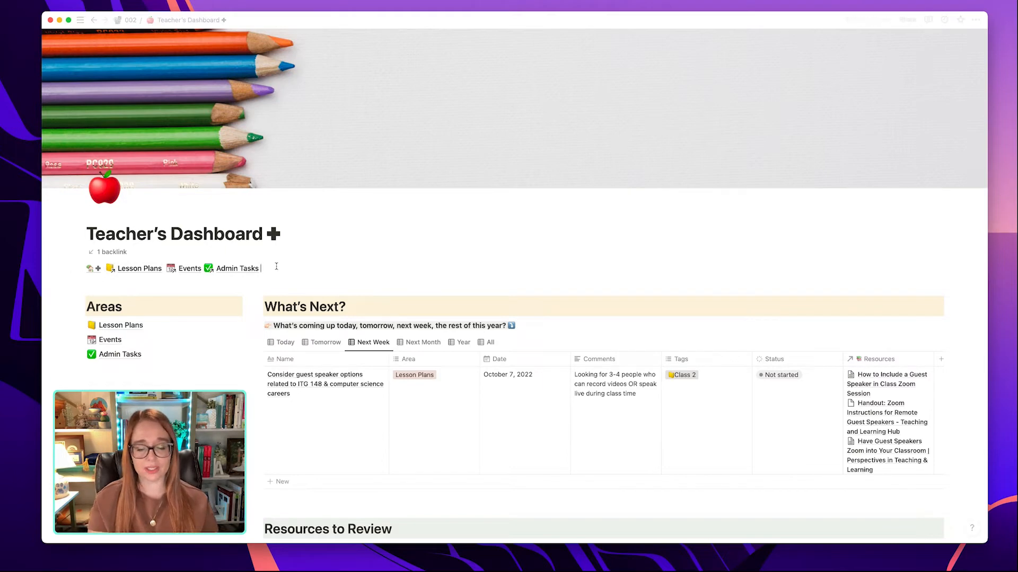
# Copy a block link to the Lesson Plans, Events and Admin Tasks links row, then open Lesson Plans
pyautogui.click(273, 268)
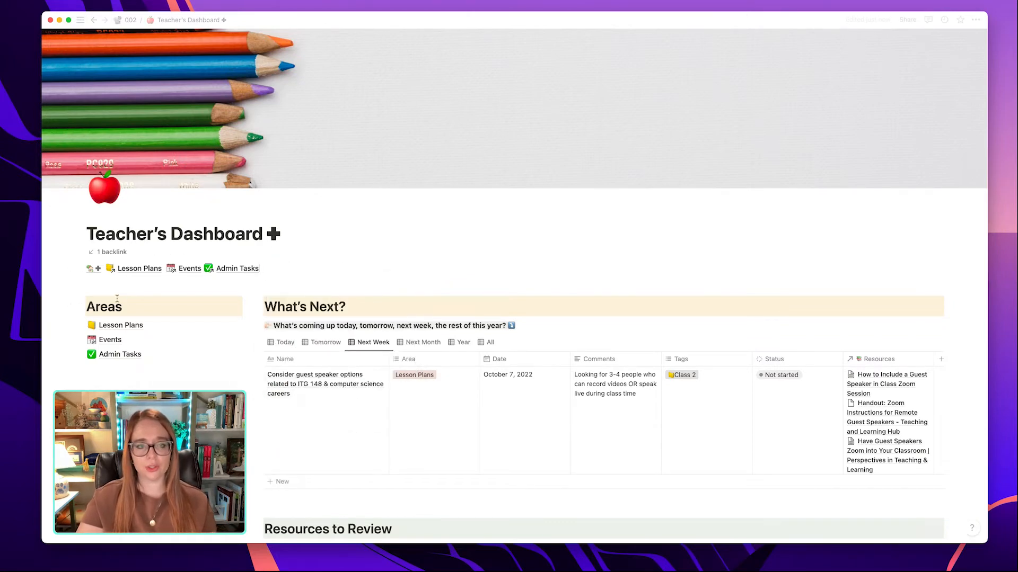
pyautogui.moveTo(81, 268)
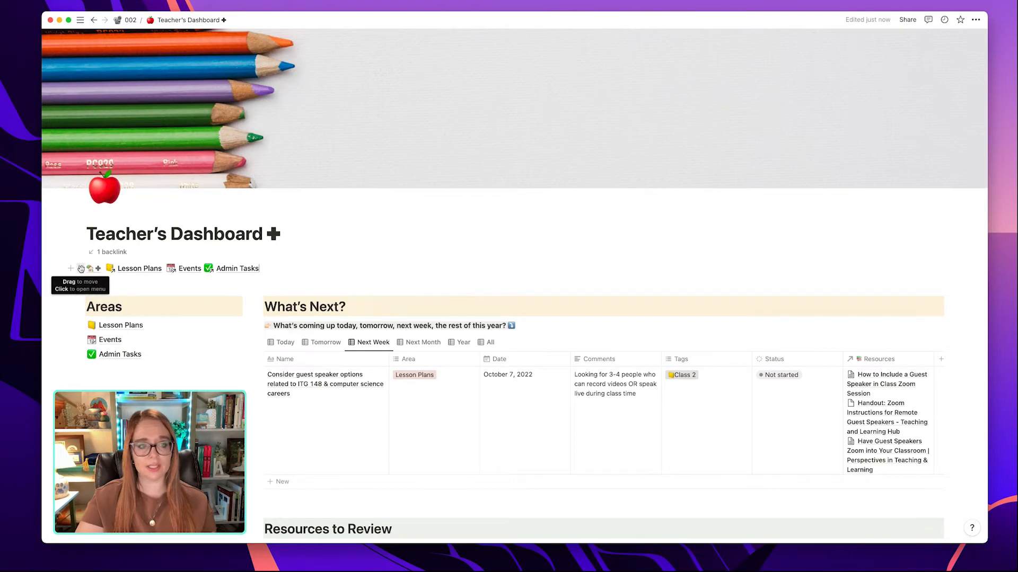
pyautogui.click(80, 268)
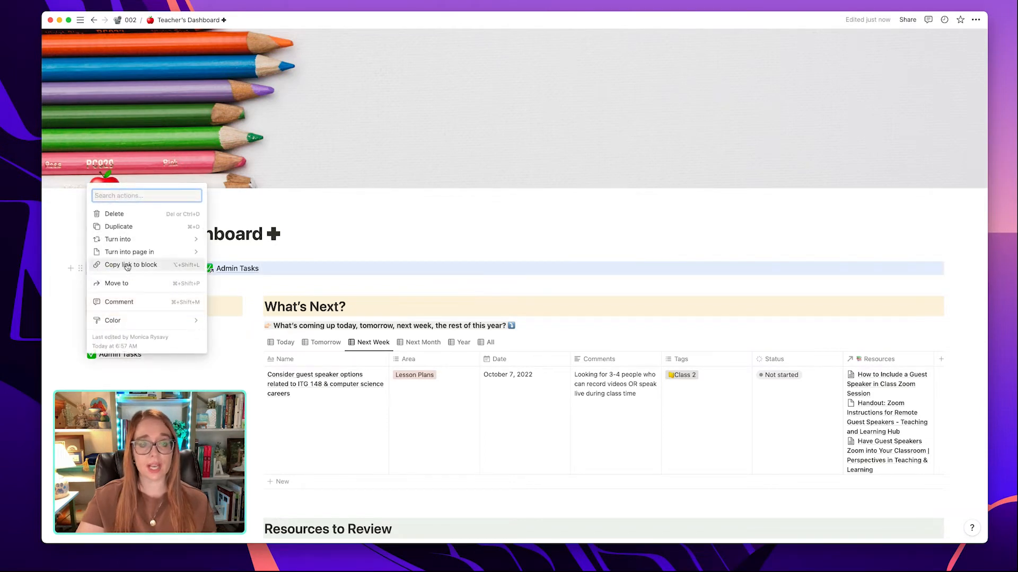
pyautogui.click(130, 265)
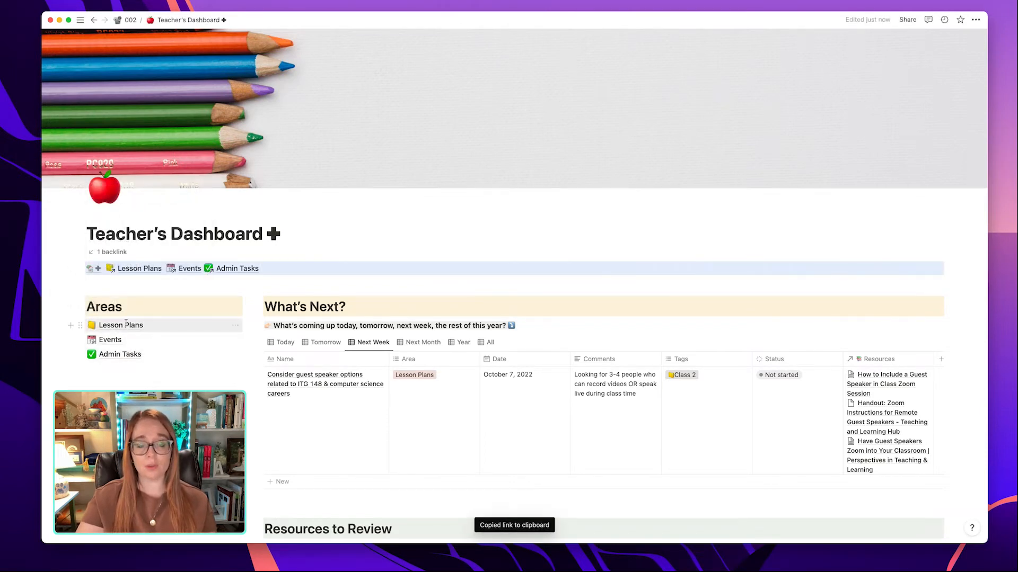
pyautogui.click(121, 325)
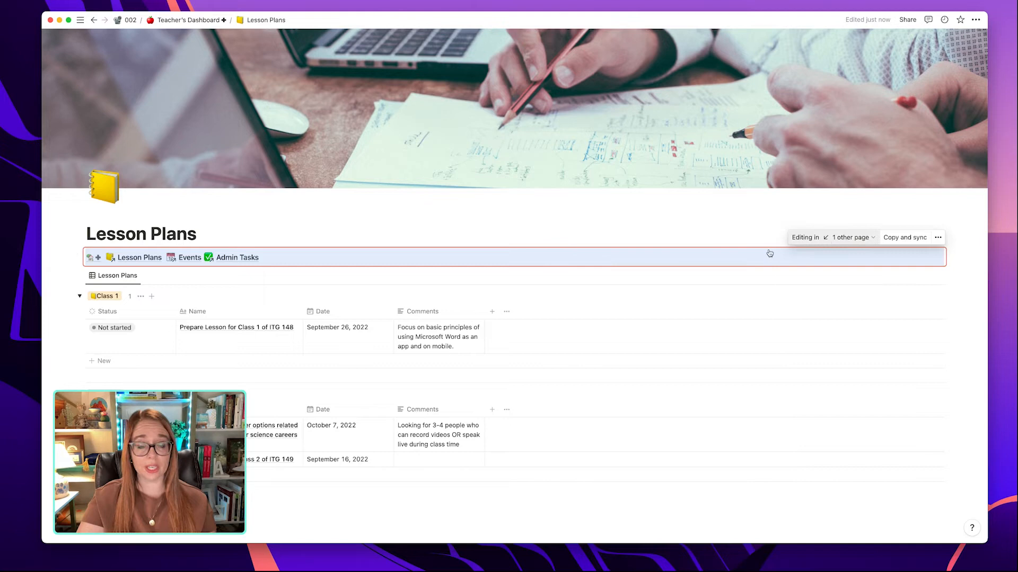
# Paste and sync the links row on Events and Admin Tasks, then return to Teacher's Dashboard
pyautogui.click(190, 257)
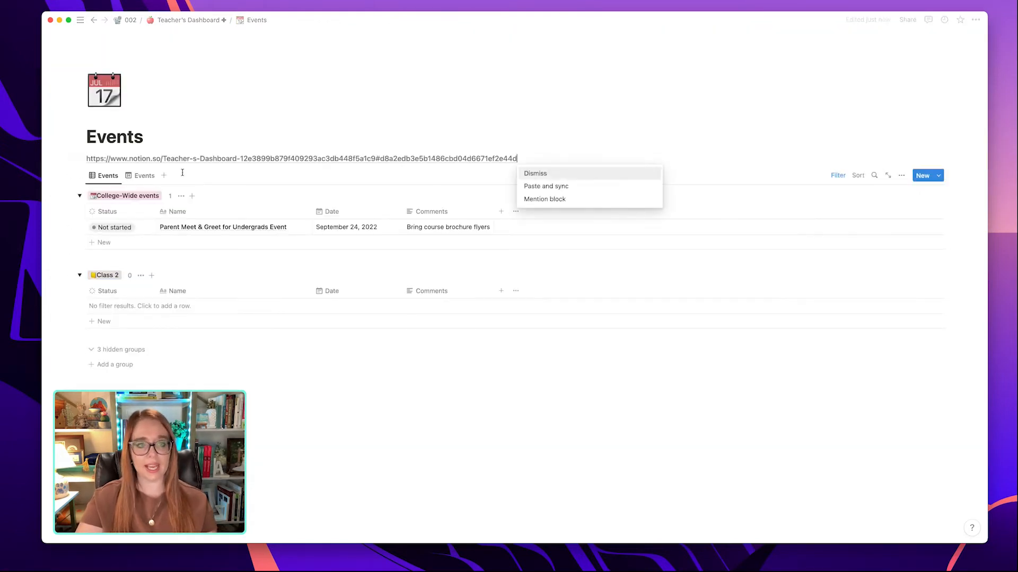
pyautogui.click(546, 186)
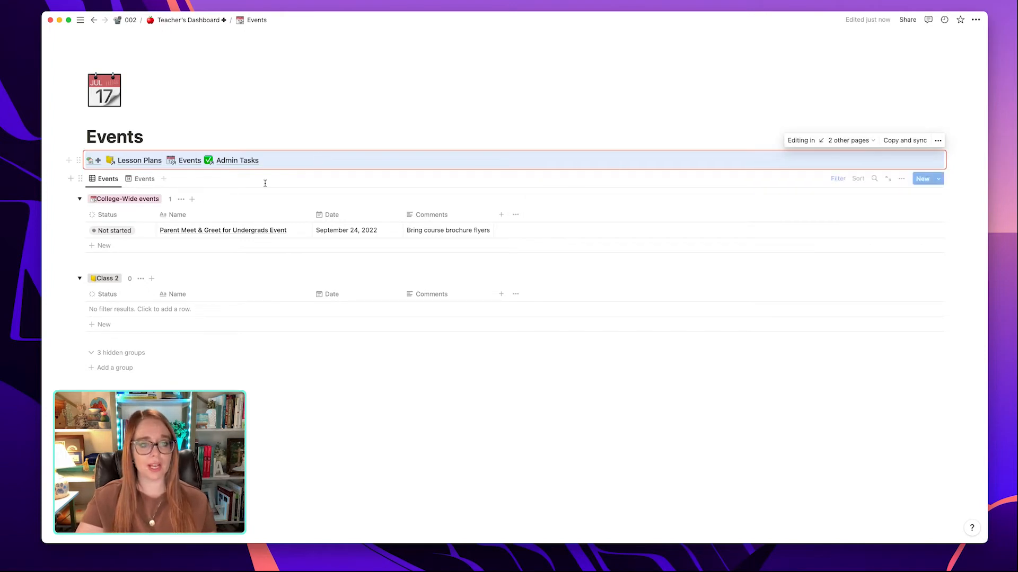
pyautogui.click(236, 160)
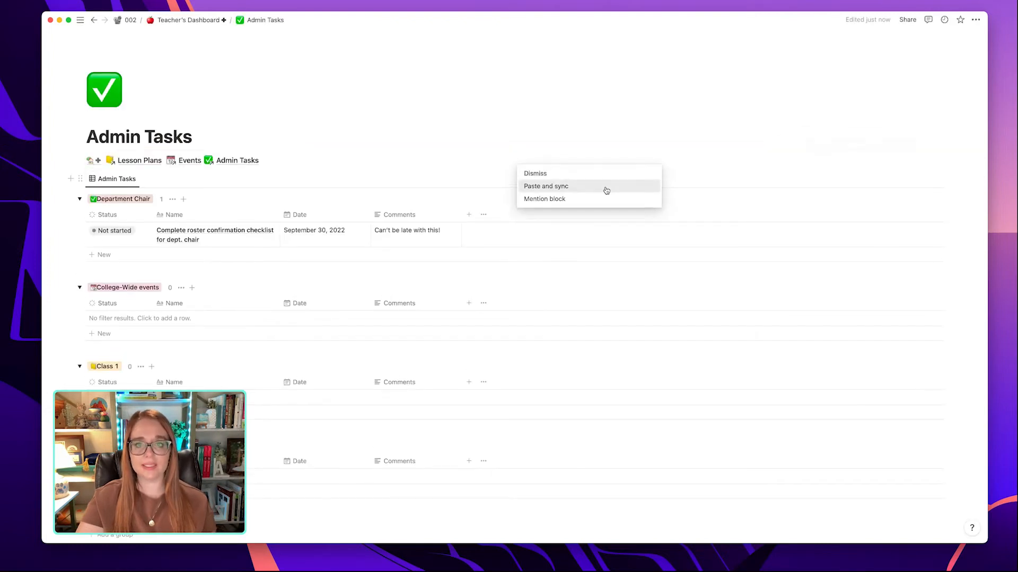
pyautogui.click(546, 186)
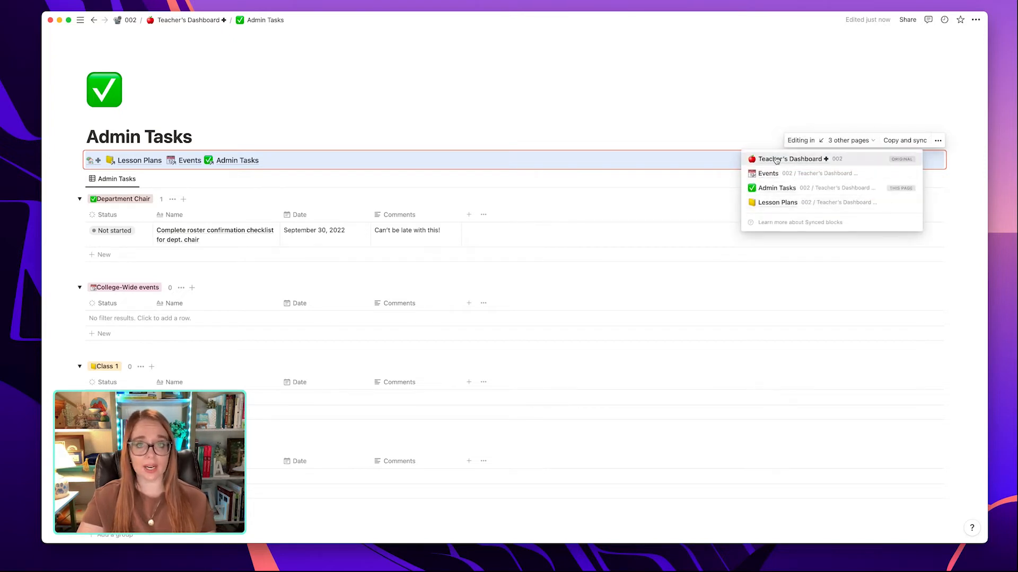
pyautogui.moveTo(465, 160)
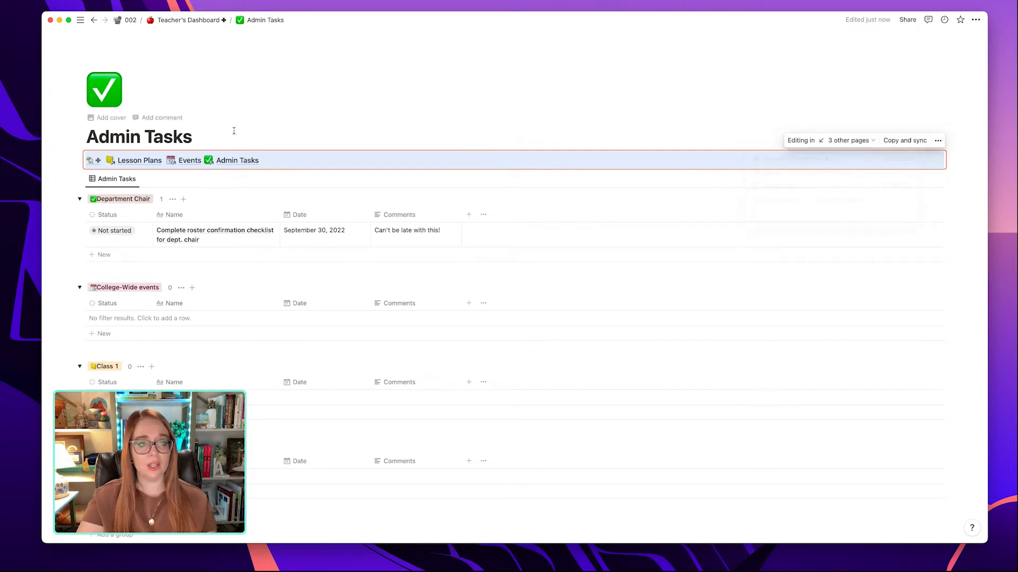
pyautogui.click(191, 19)
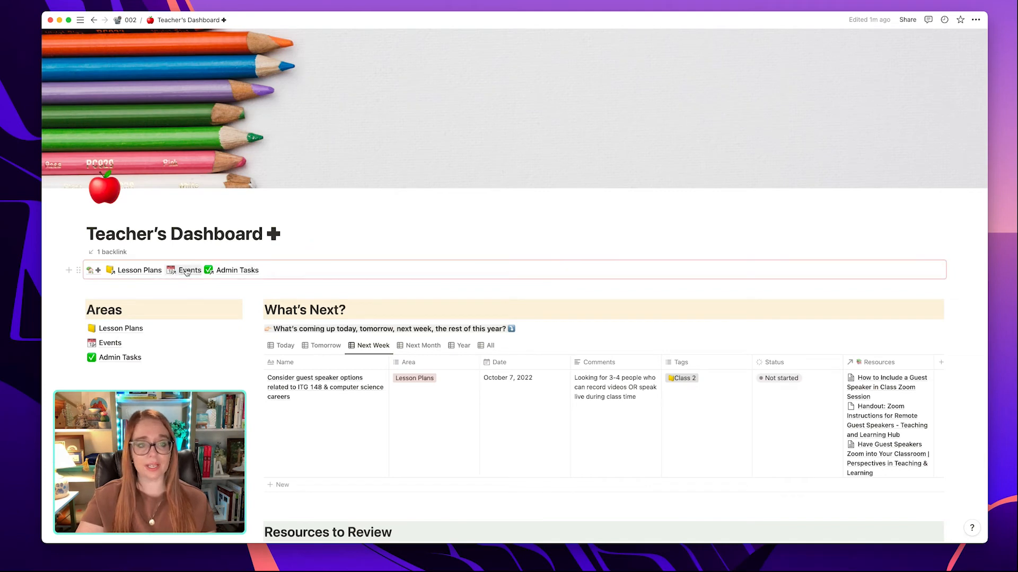
pyautogui.click(188, 270)
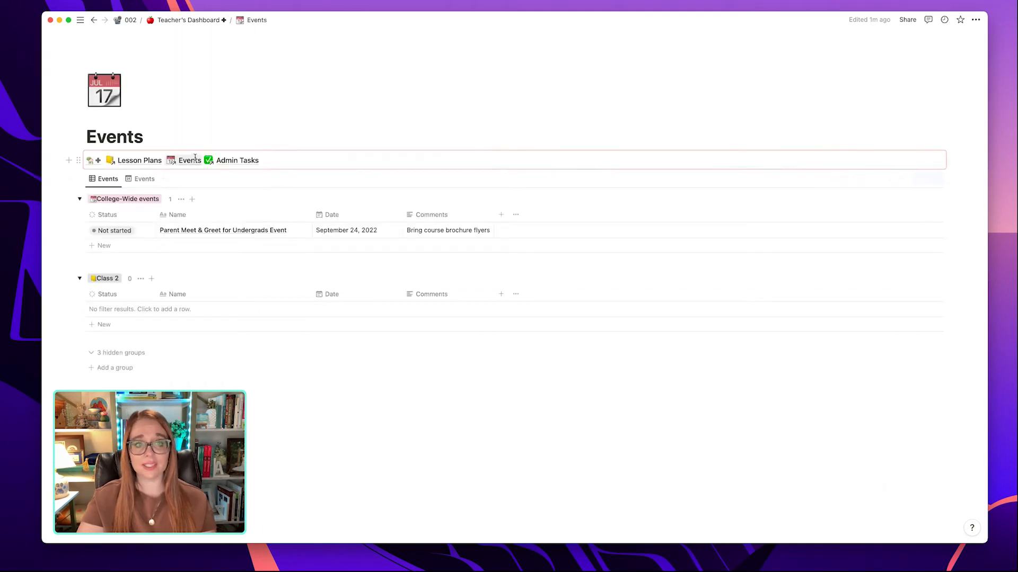
pyautogui.click(237, 160)
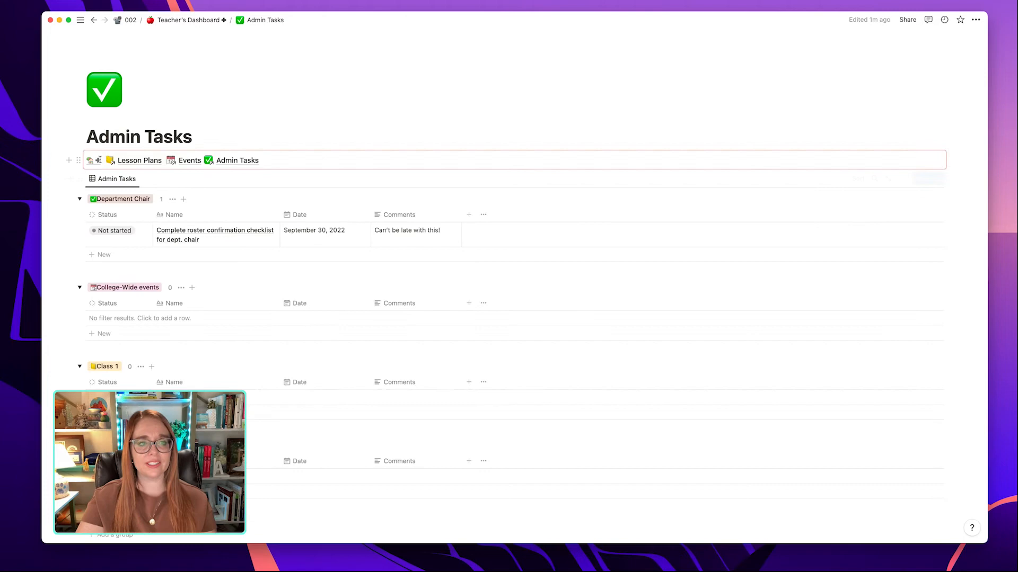
pyautogui.click(190, 20)
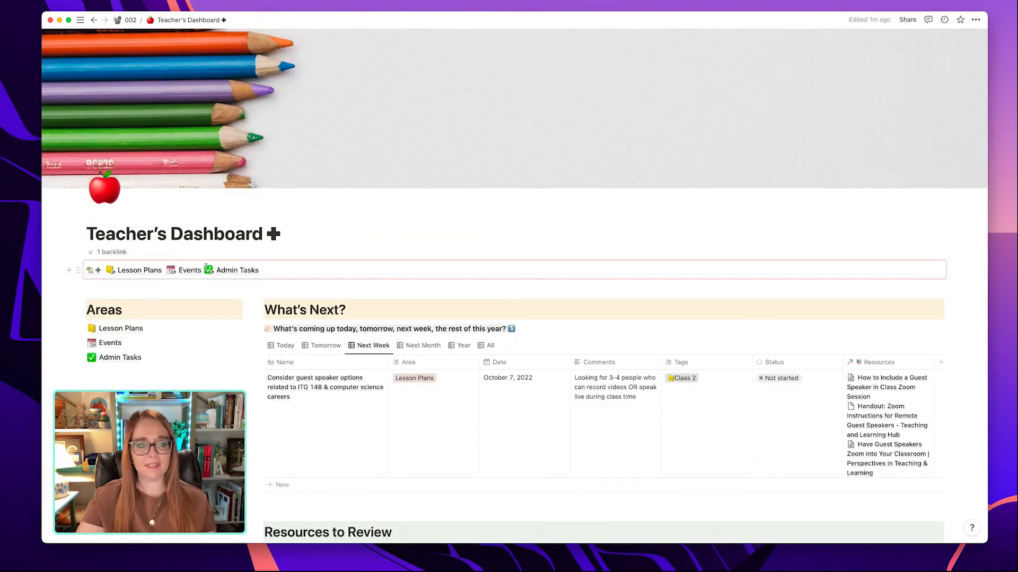
pyautogui.click(139, 269)
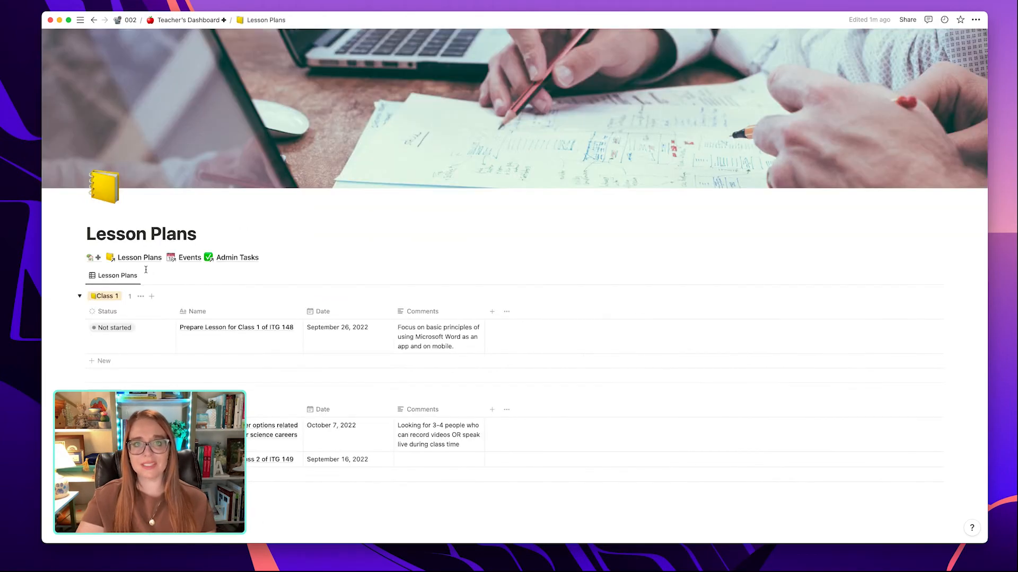
pyautogui.moveTo(237, 37)
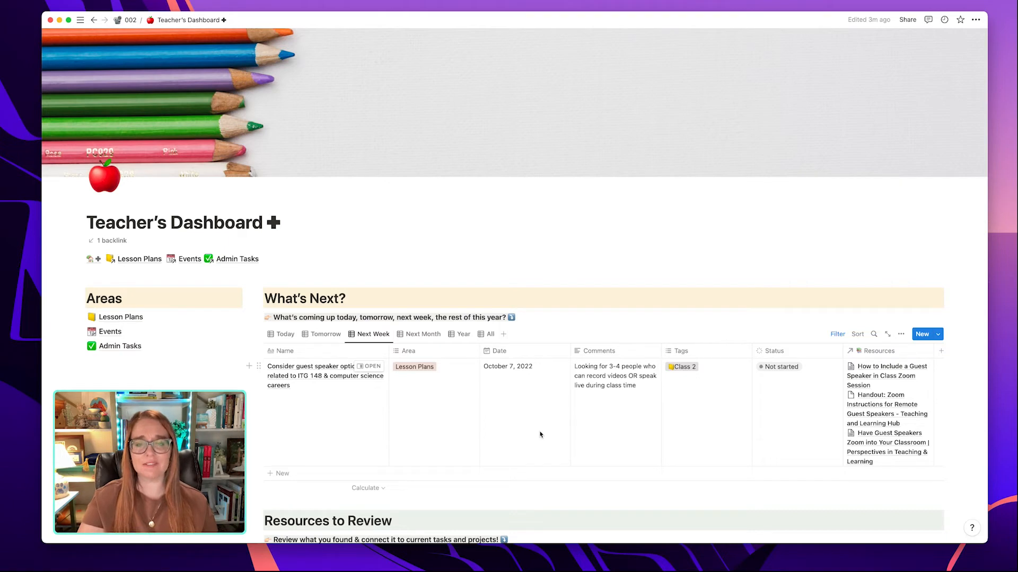
pyautogui.scroll(-3)
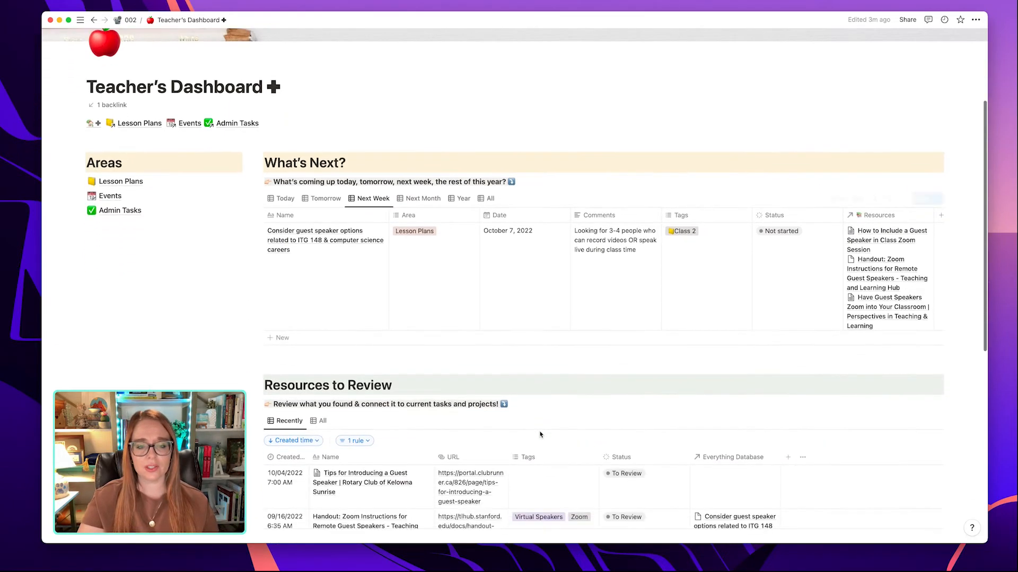
# Turn on the 'Resources' database title in the table view settings and review its options menu
pyautogui.scroll(-3)
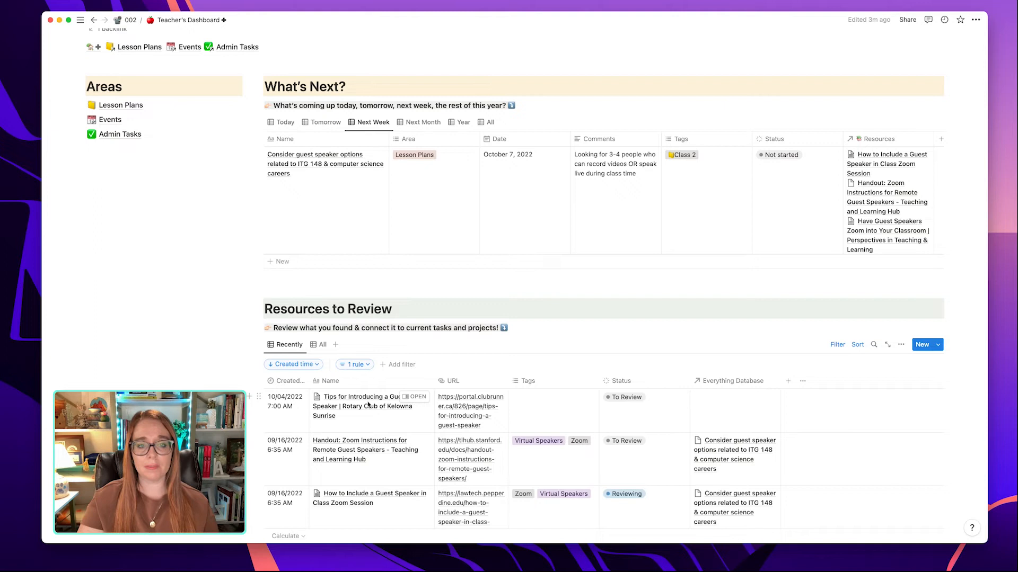
pyautogui.moveTo(309, 350)
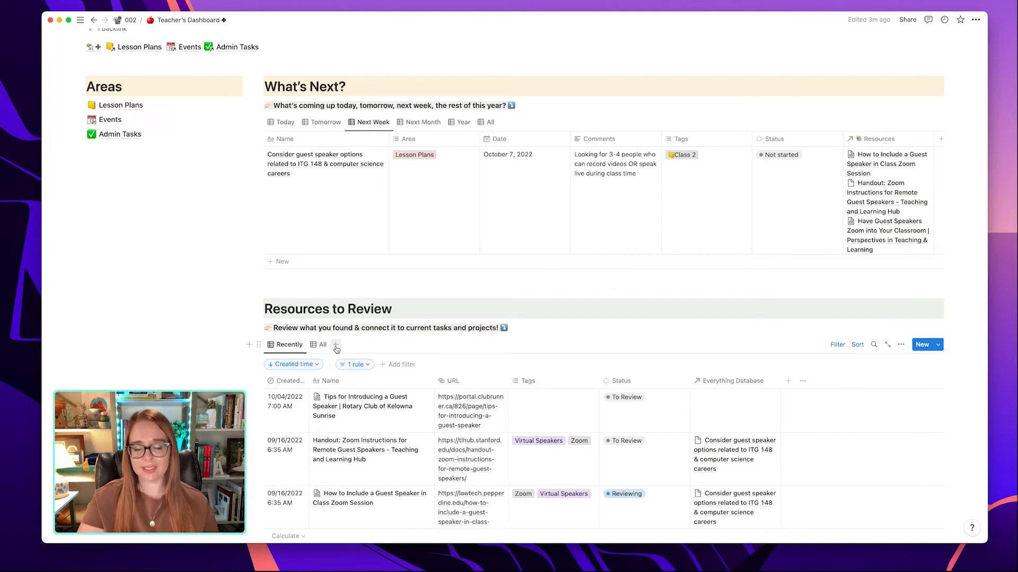
pyautogui.moveTo(899, 344)
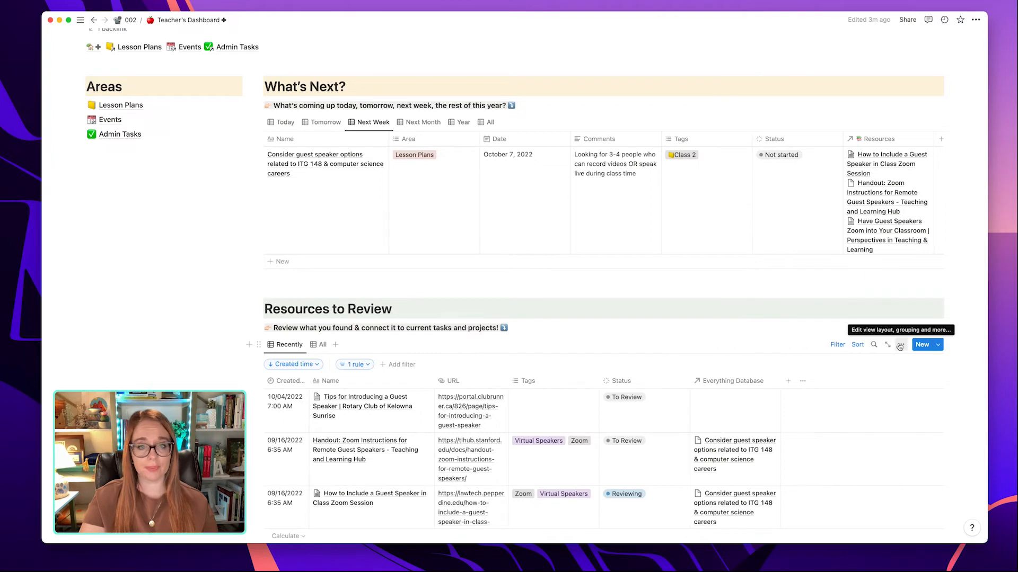
pyautogui.click(899, 345)
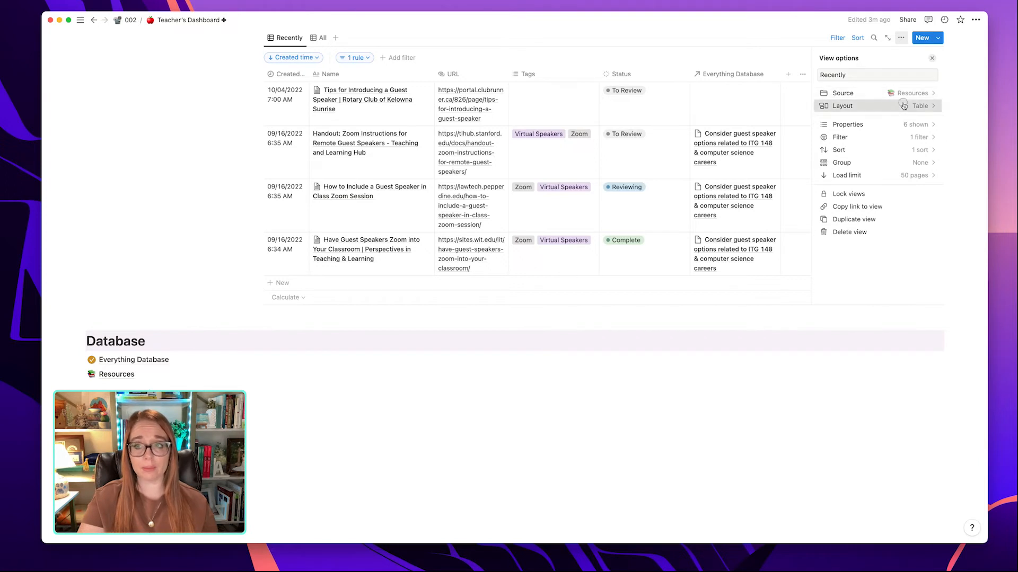
pyautogui.click(842, 105)
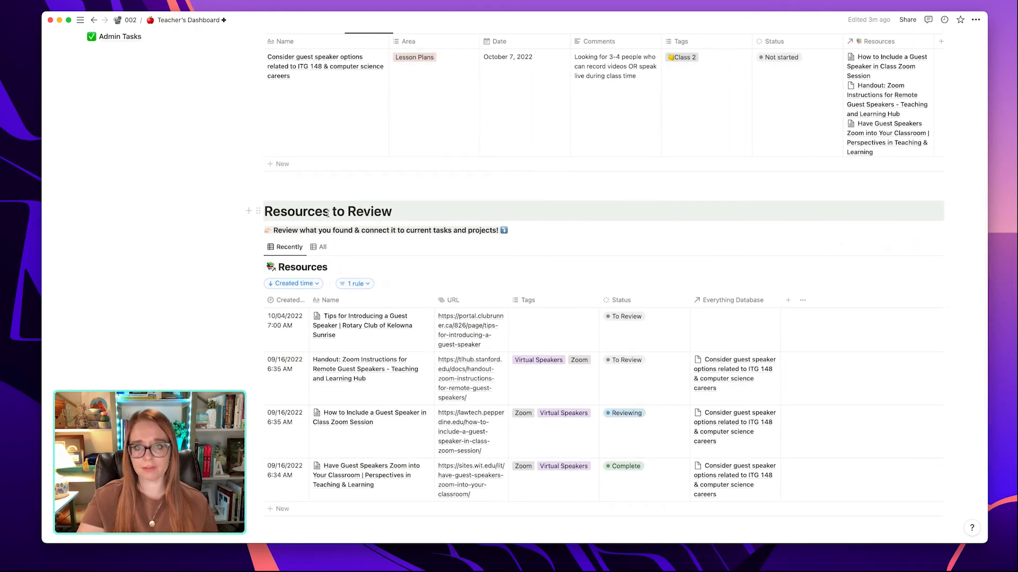
pyautogui.click(334, 267)
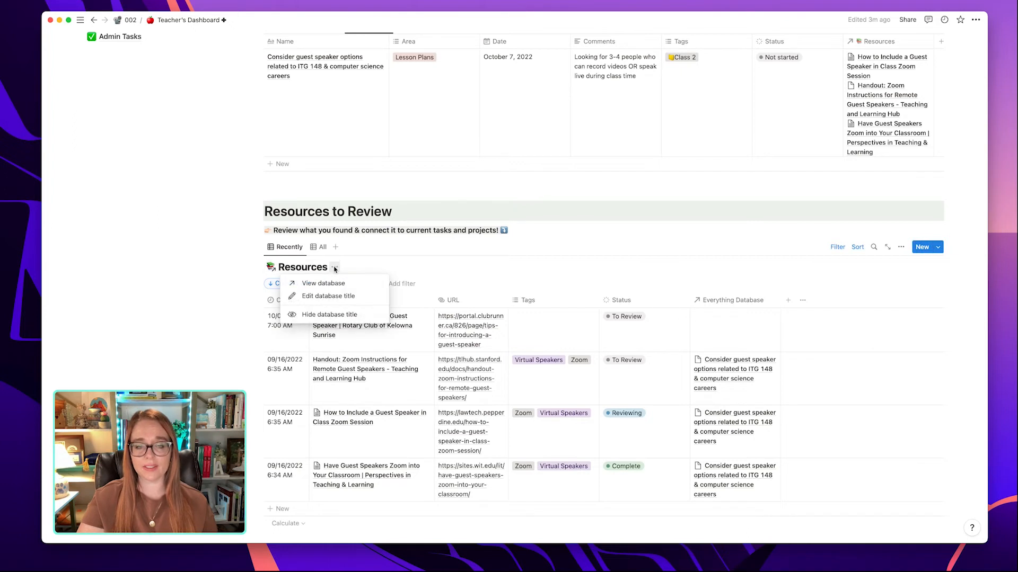
pyautogui.moveTo(331, 314)
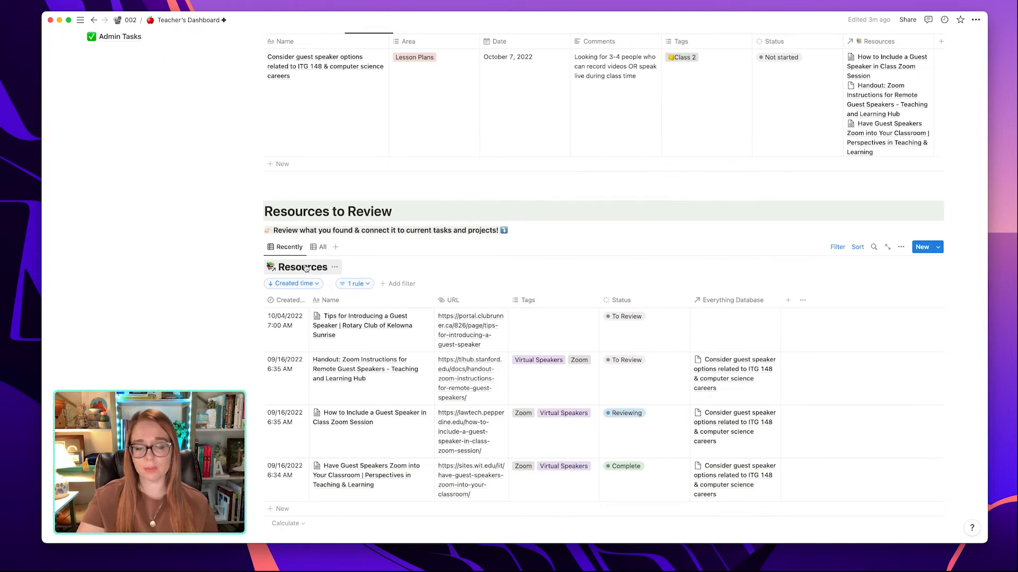
pyautogui.click(301, 266)
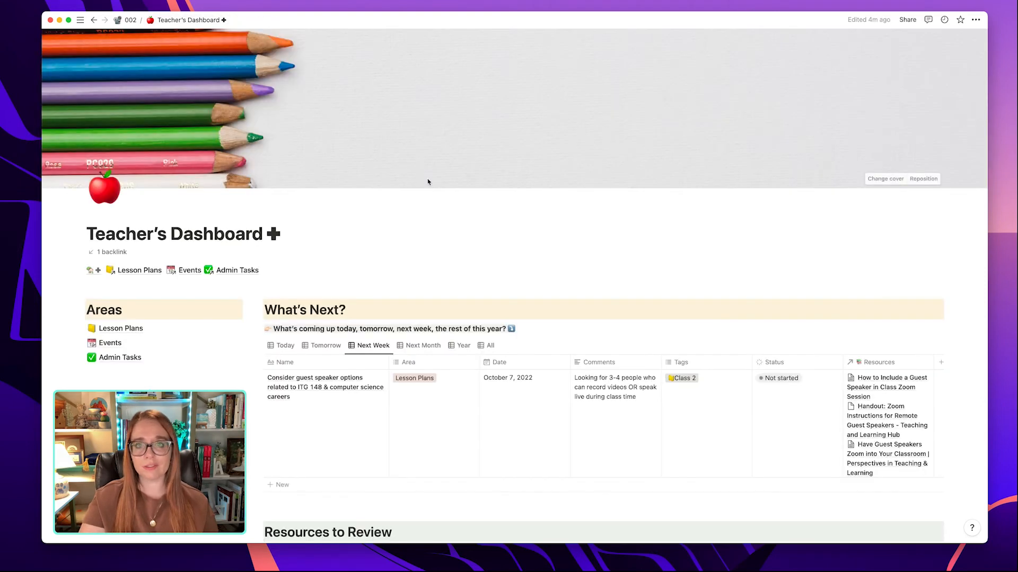
# Choose Hide database title from the Resources title's ⋯ menu
pyautogui.scroll(-3)
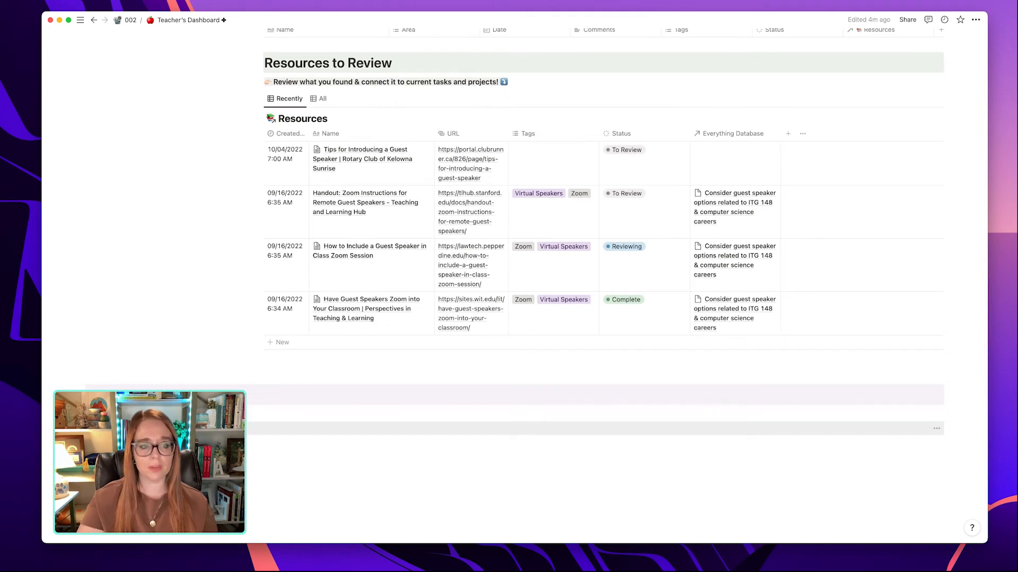
pyautogui.click(301, 119)
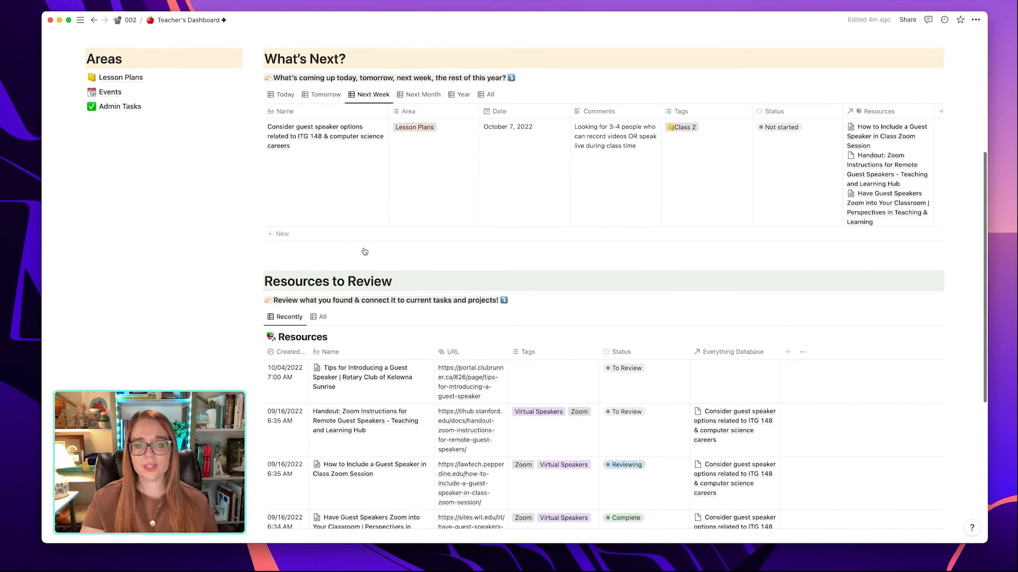
pyautogui.scroll(-3)
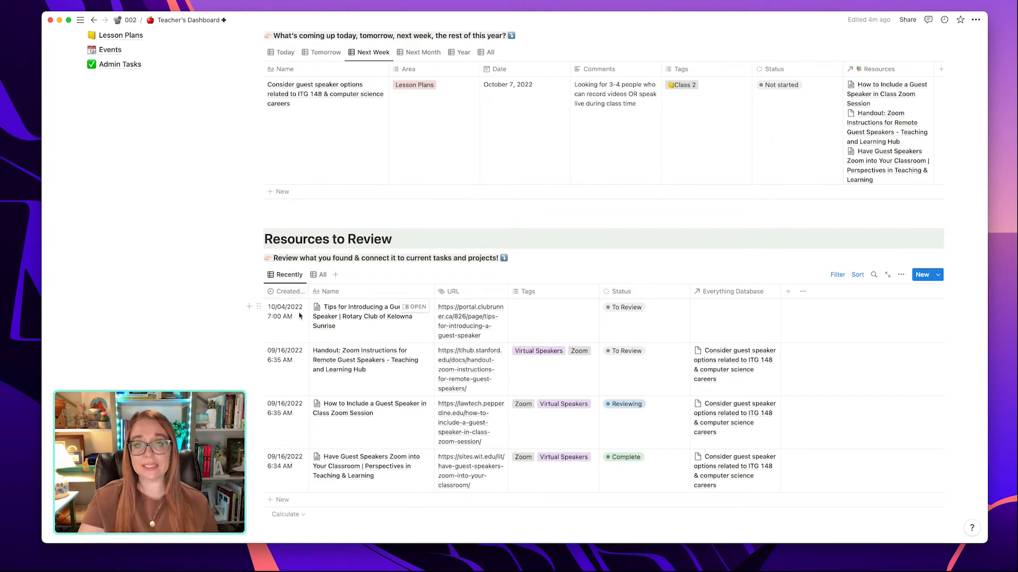
# Preview the Tips for Introducing a Guest Speaker page in side peek and close it
pyautogui.click(287, 291)
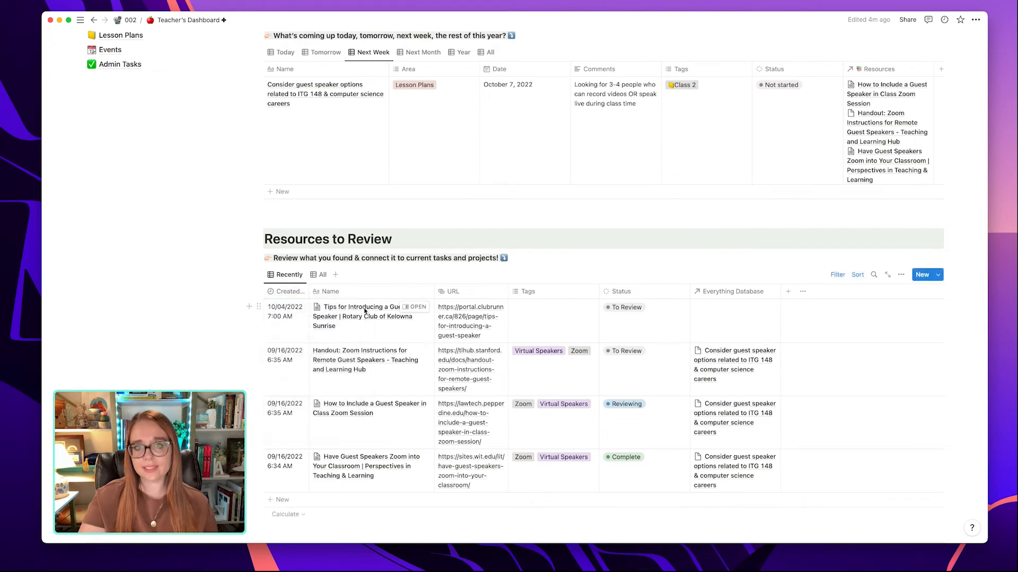
pyautogui.moveTo(388, 338)
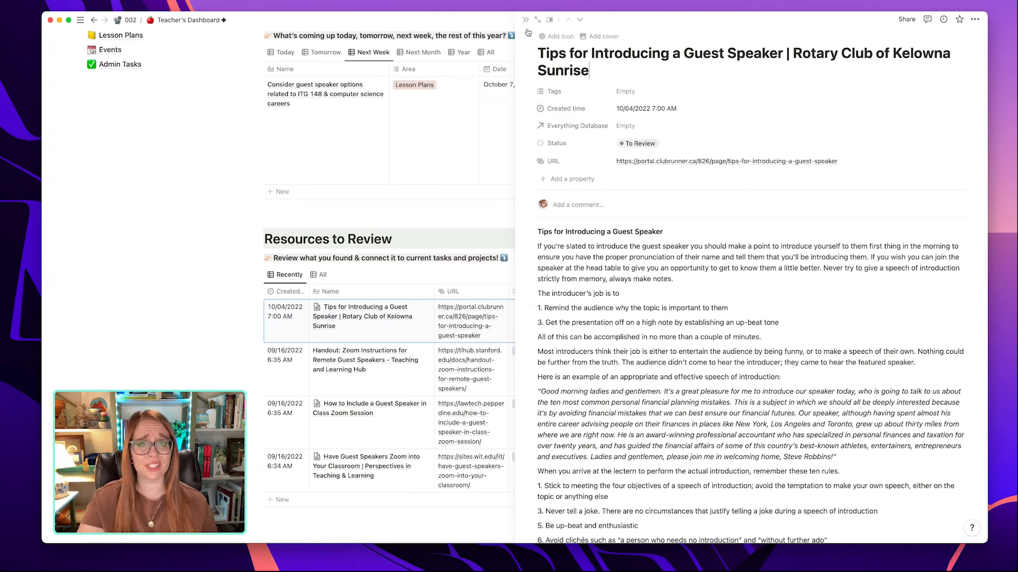
pyautogui.click(525, 19)
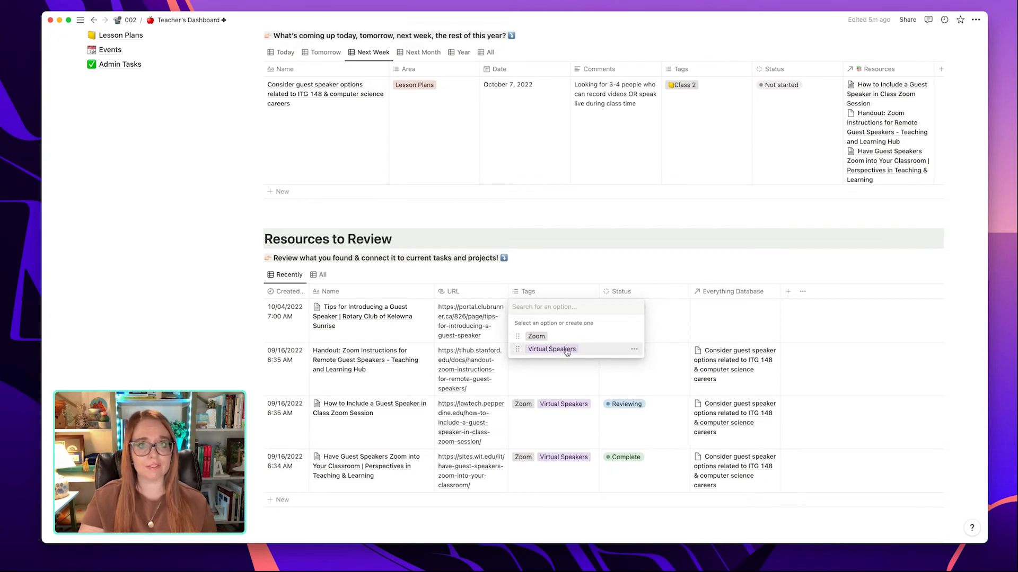
# Tag the first resource Virtual Speakers, then check and close the Status property settings
pyautogui.click(552, 349)
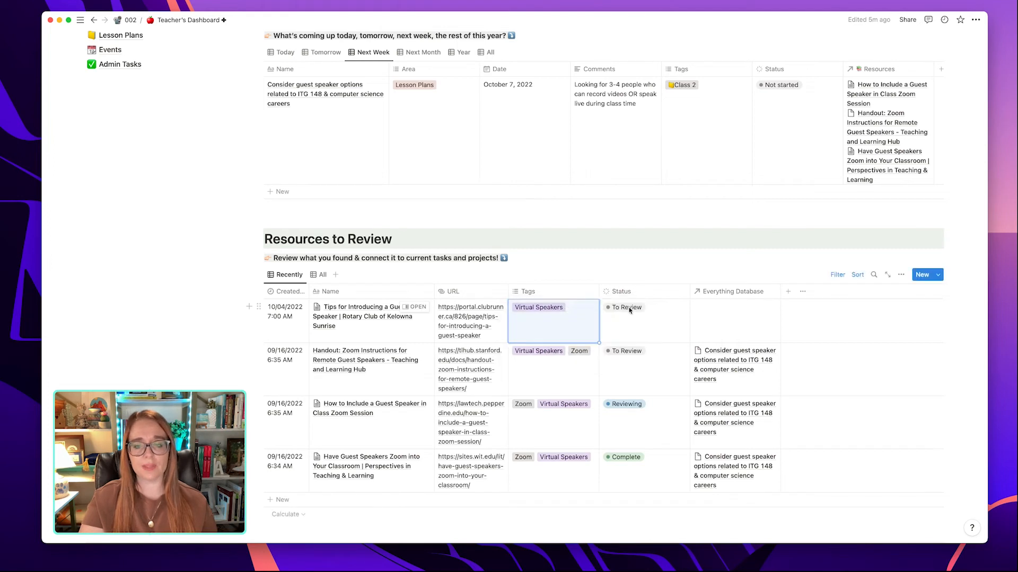
pyautogui.moveTo(615, 315)
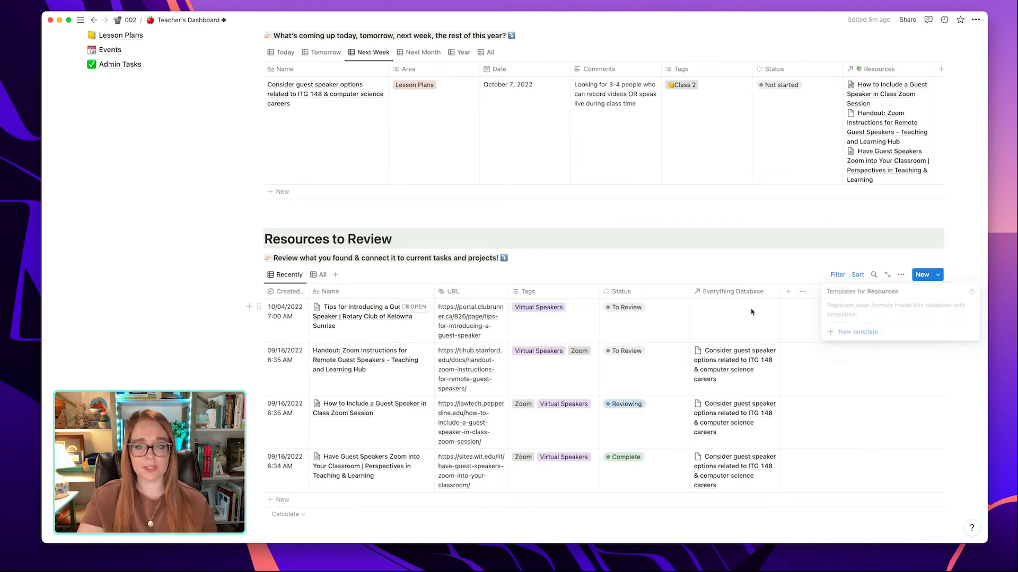
pyautogui.click(621, 291)
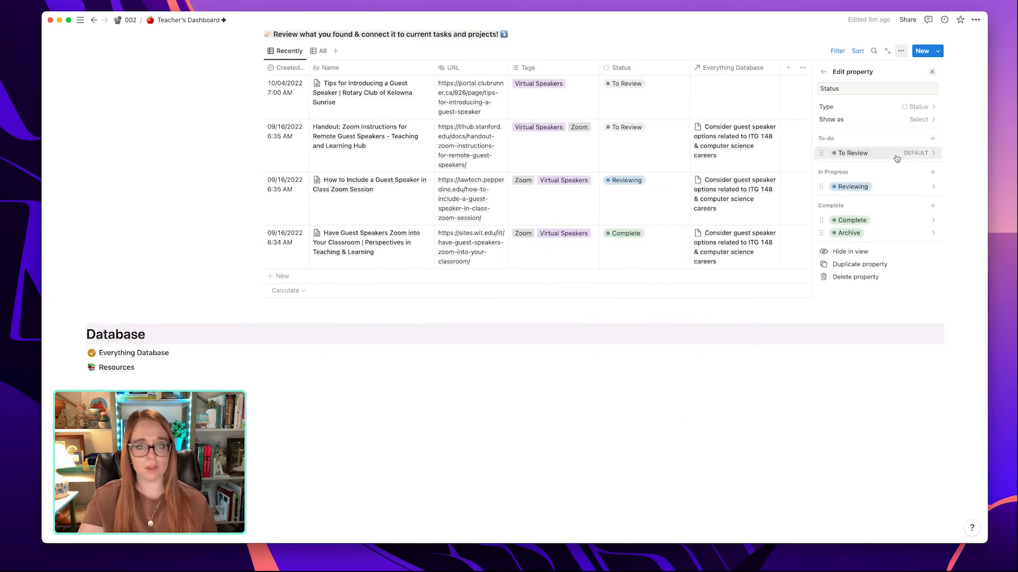
pyautogui.click(931, 72)
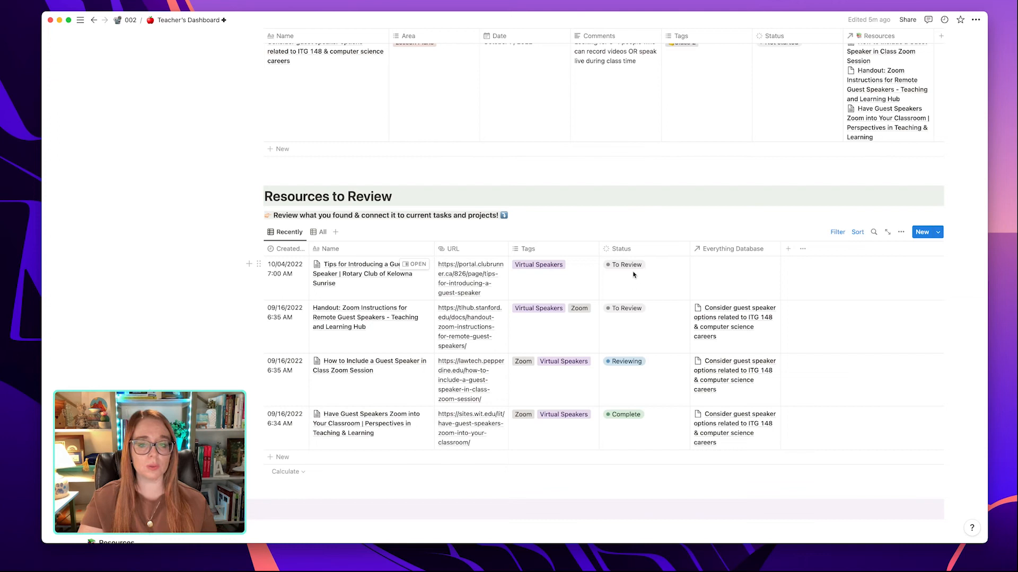
pyautogui.moveTo(560, 281)
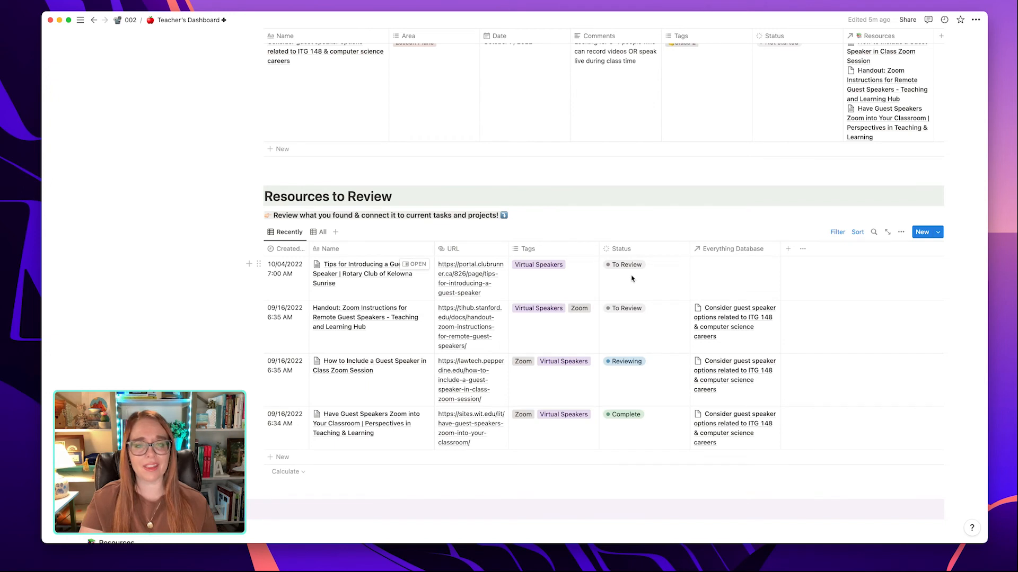
pyautogui.moveTo(706, 275)
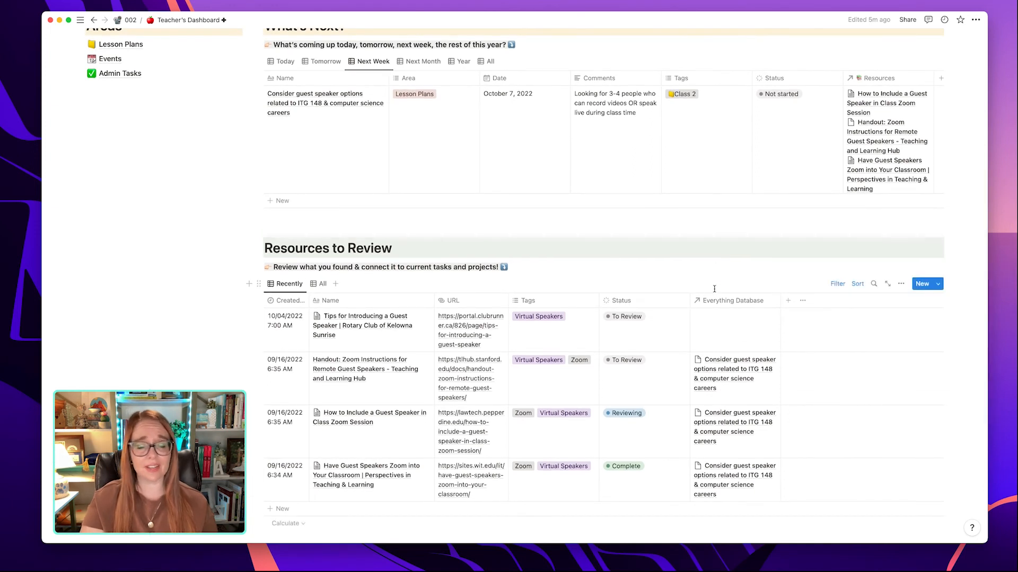
pyautogui.click(734, 316)
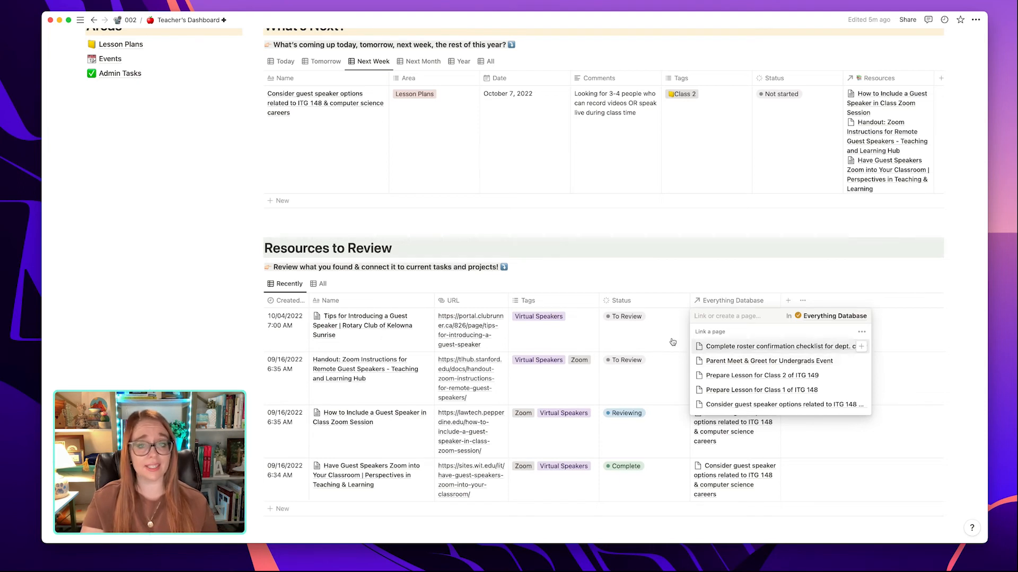
pyautogui.click(781, 404)
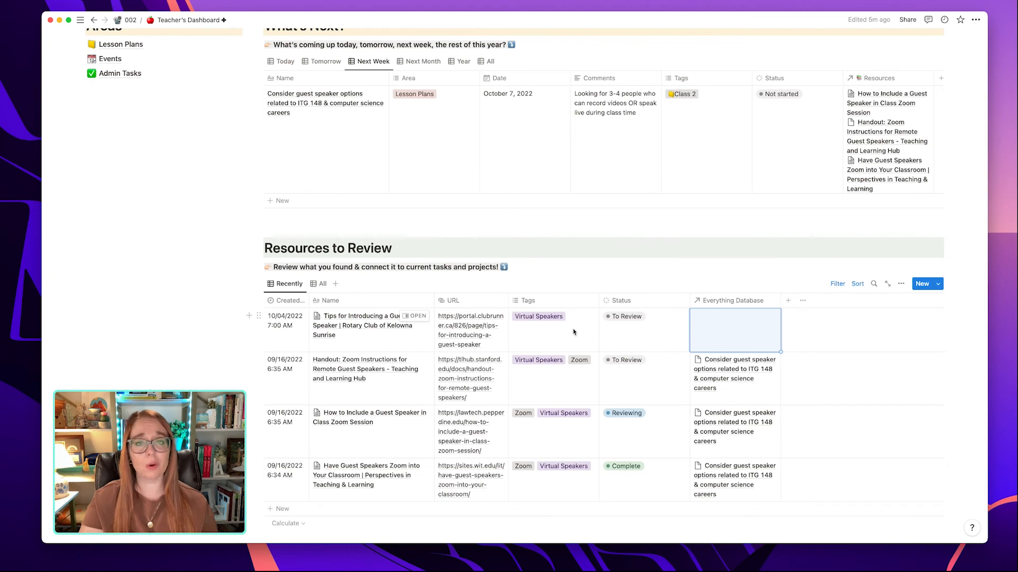
pyautogui.moveTo(544, 333)
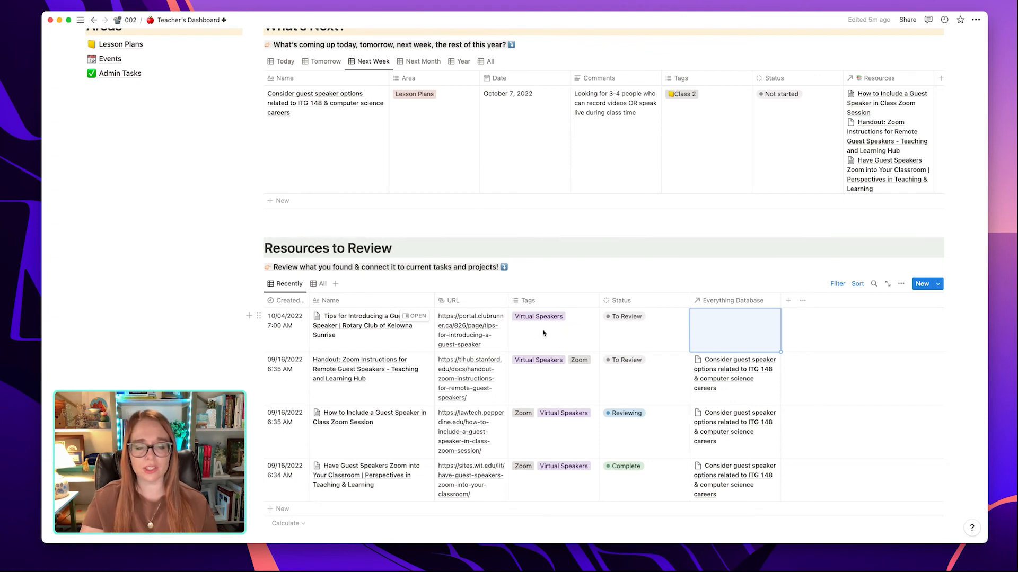
pyautogui.click(321, 285)
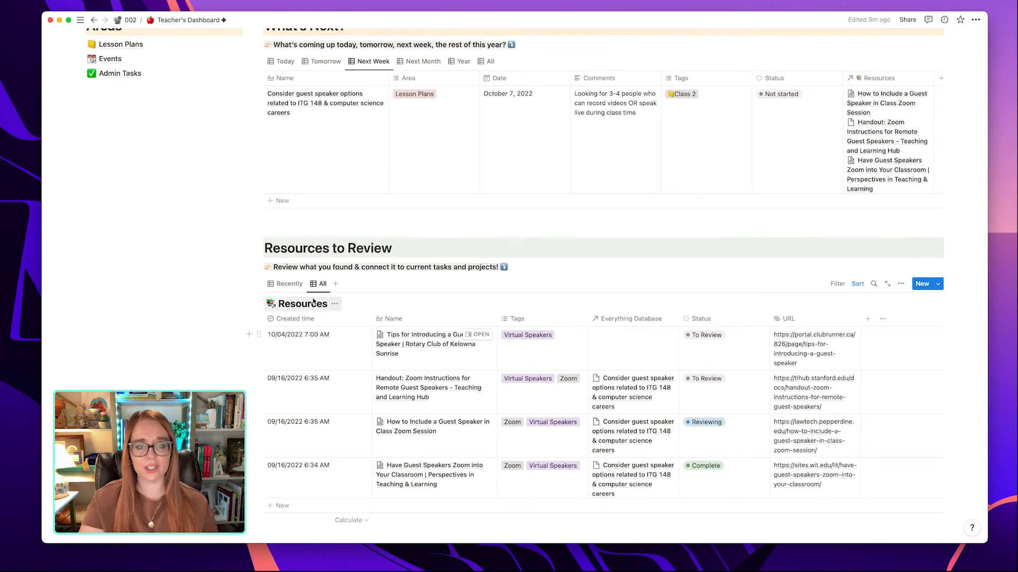
pyautogui.click(288, 284)
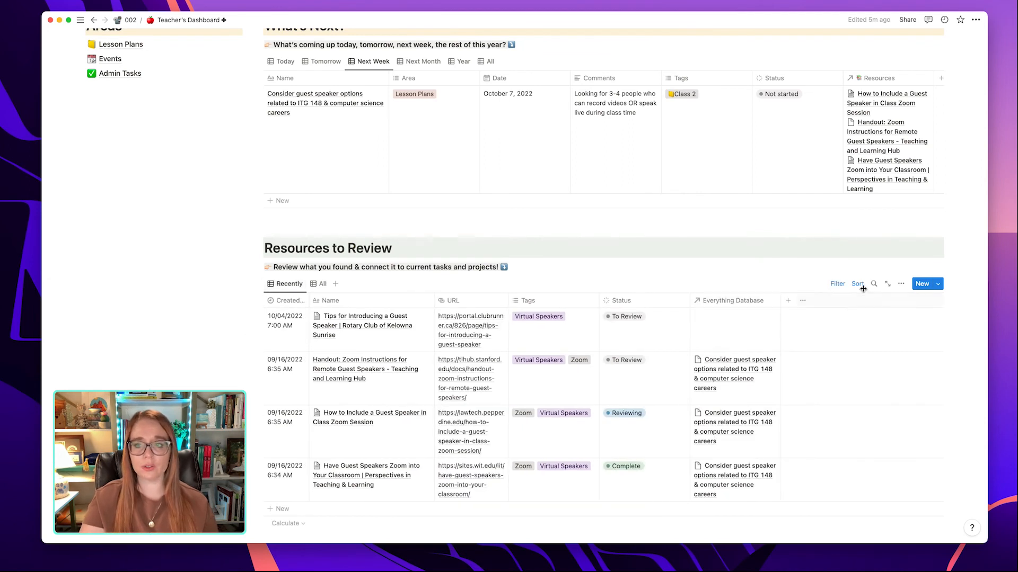
pyautogui.click(856, 284)
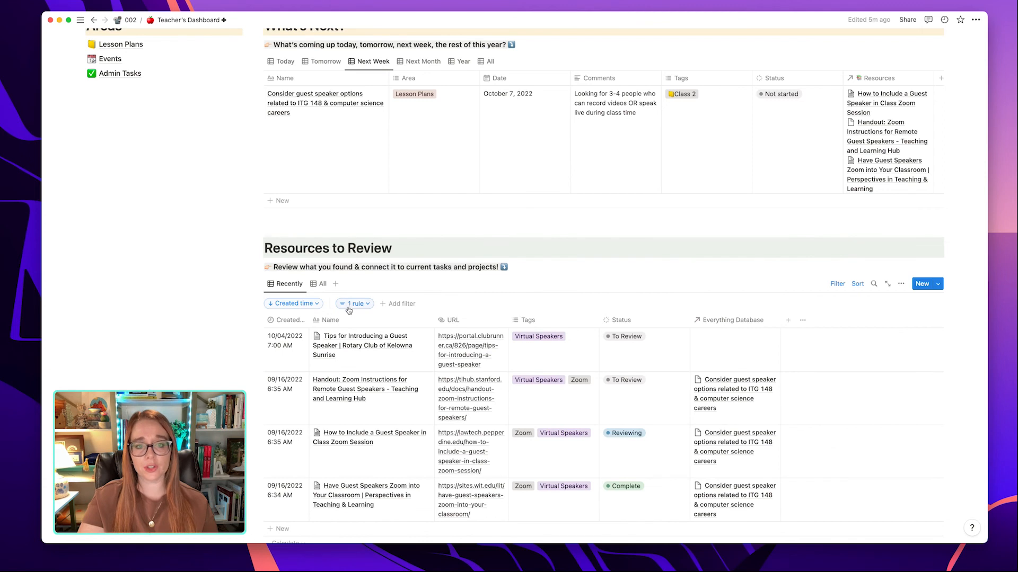
pyautogui.click(353, 303)
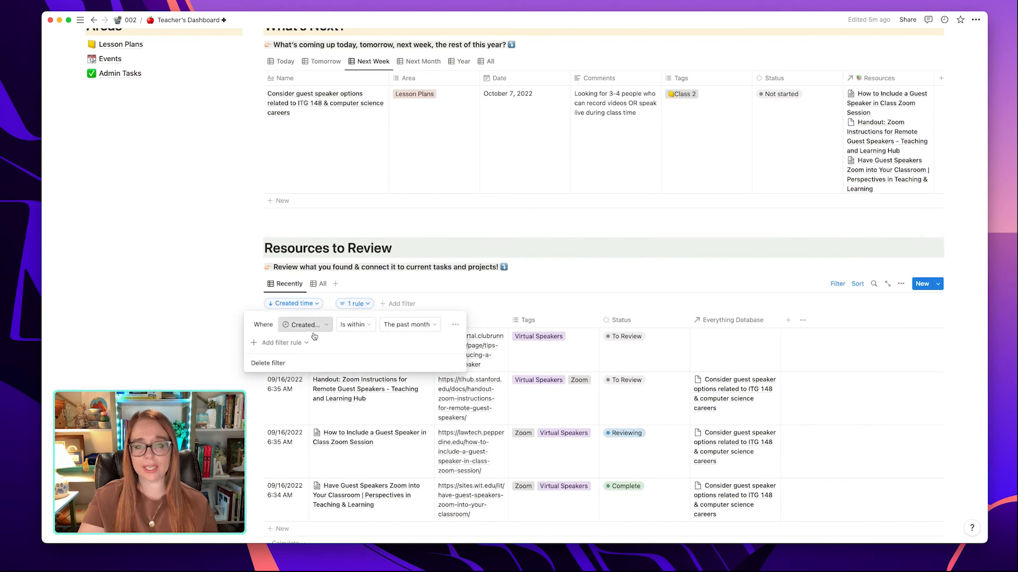
pyautogui.moveTo(526, 297)
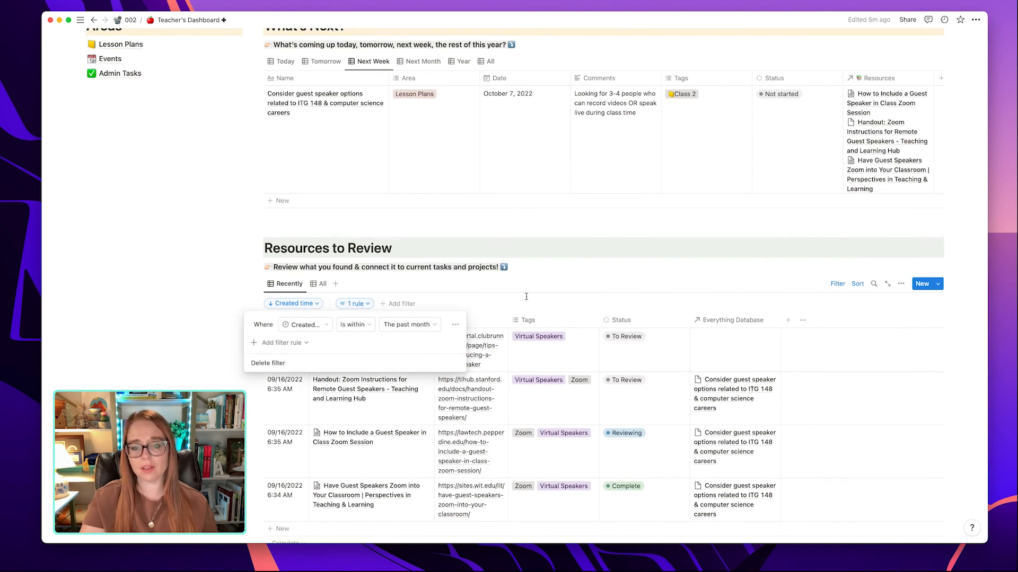
pyautogui.click(526, 297)
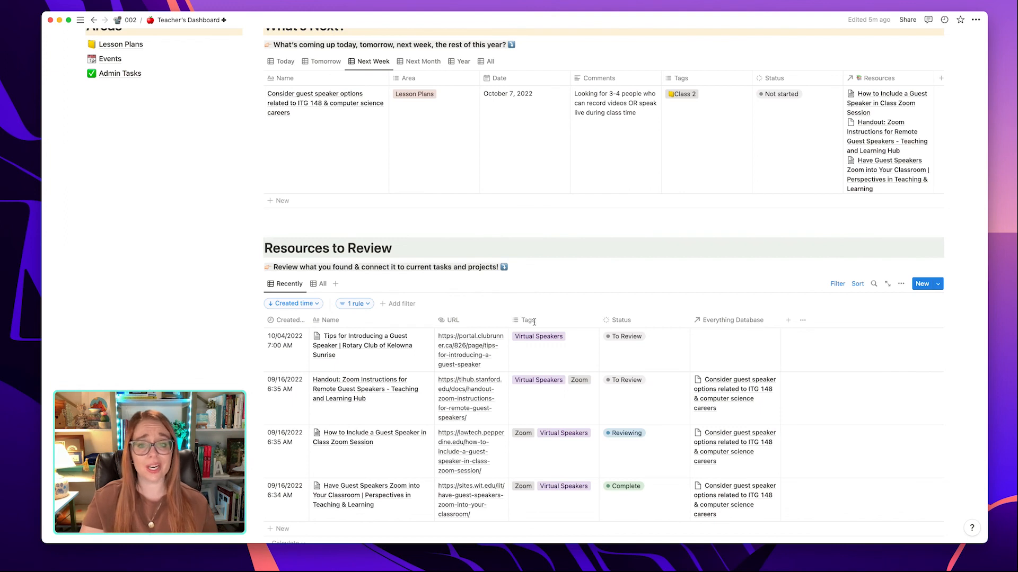